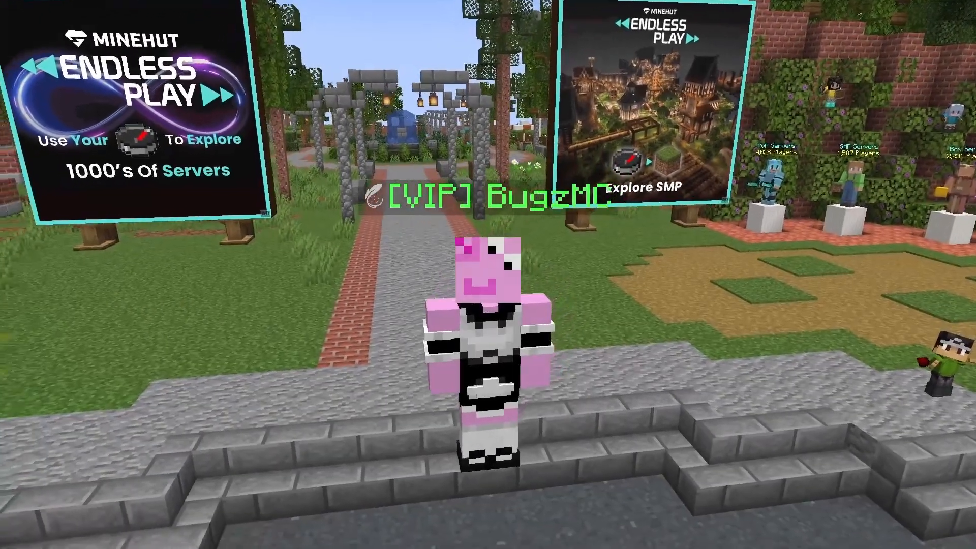
mouse_move(488, 275)
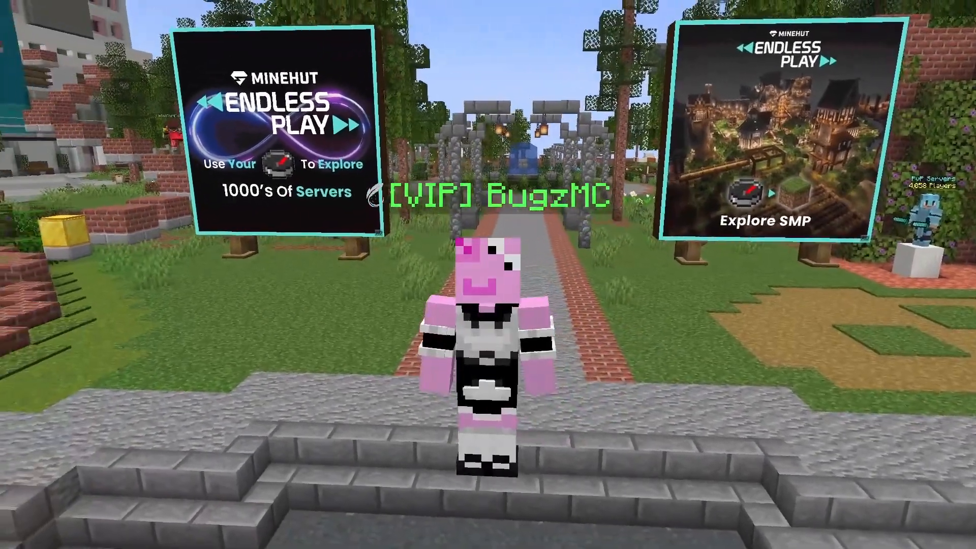
mouse_move(488, 274)
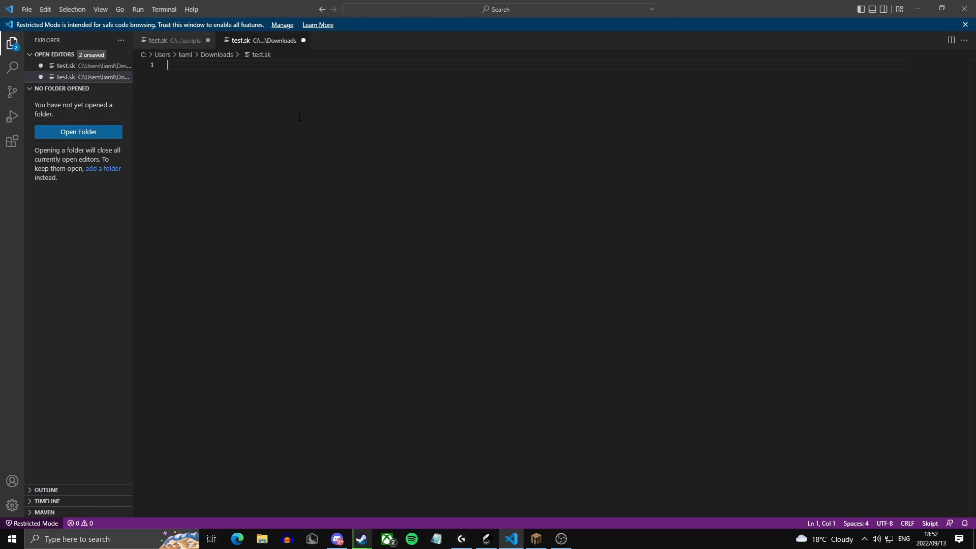
Write an on load block setting {customitems::healthchestplate} to an unbreakable gold '&eHealth Chestplate' with +5 lore and HideFlags:63.
text(on load:)
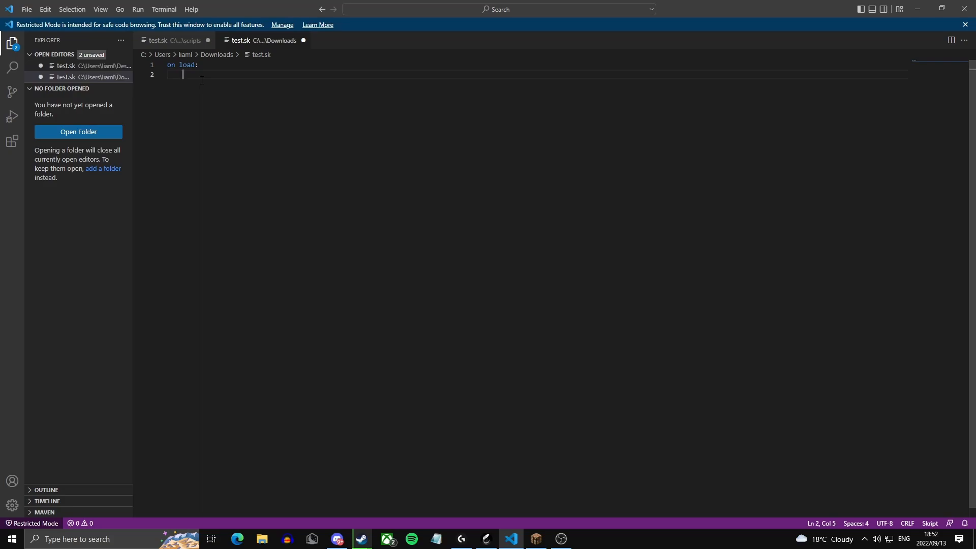
text(set {})
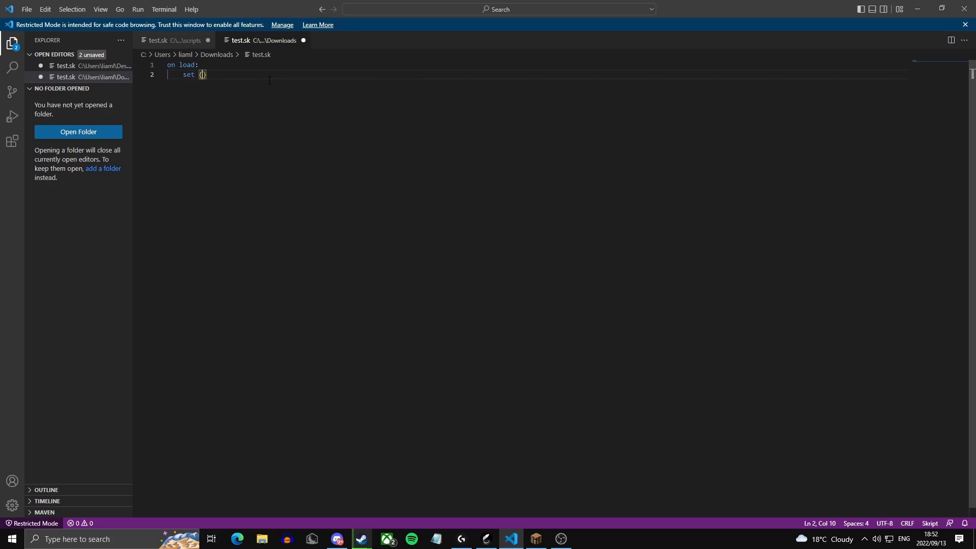
text(customitems)
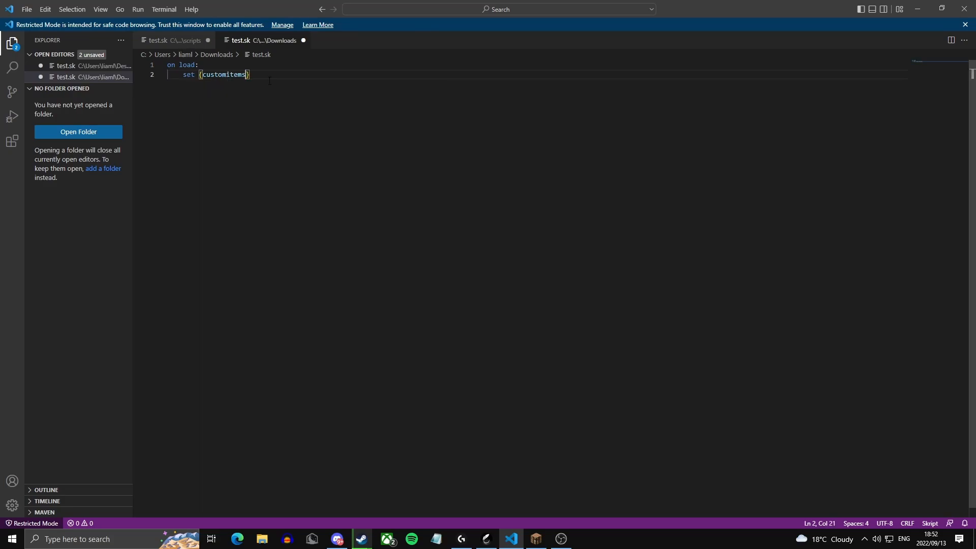
text(::)
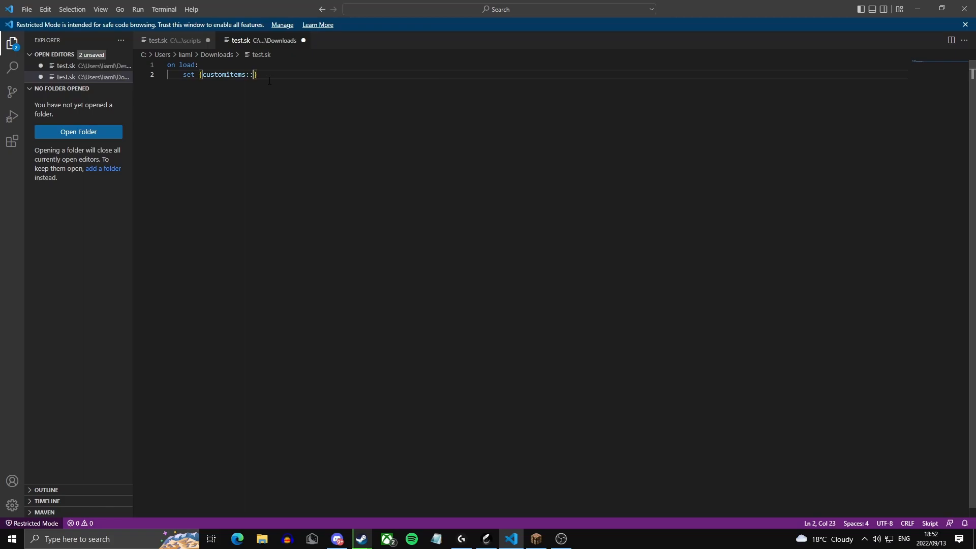
text(healthchestplate)
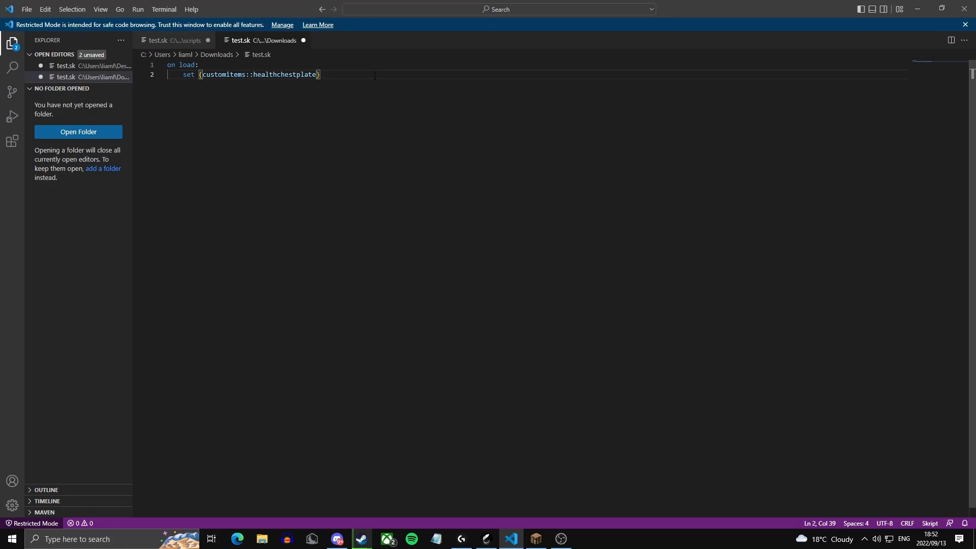
text(to unbreakable gold chestplate)
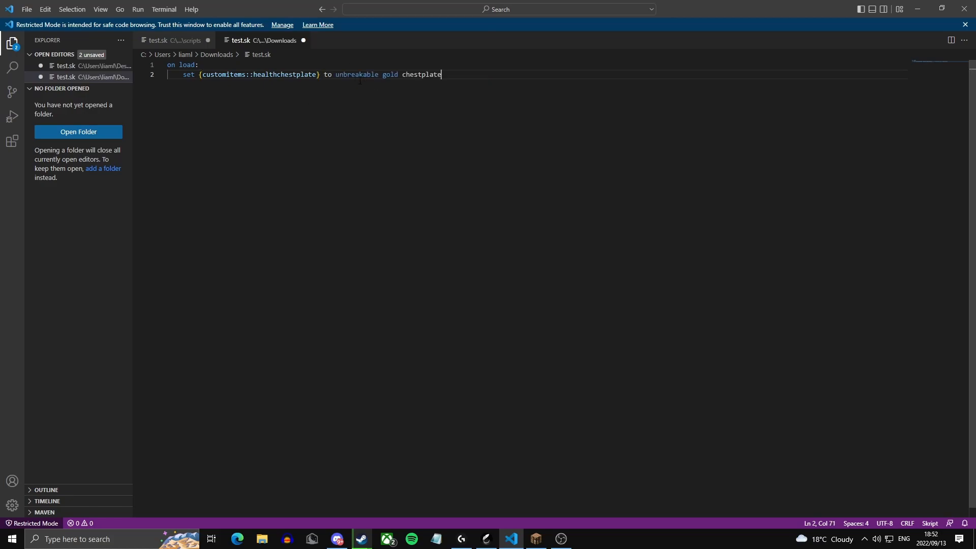
text(named "&eHealth Chestplate")
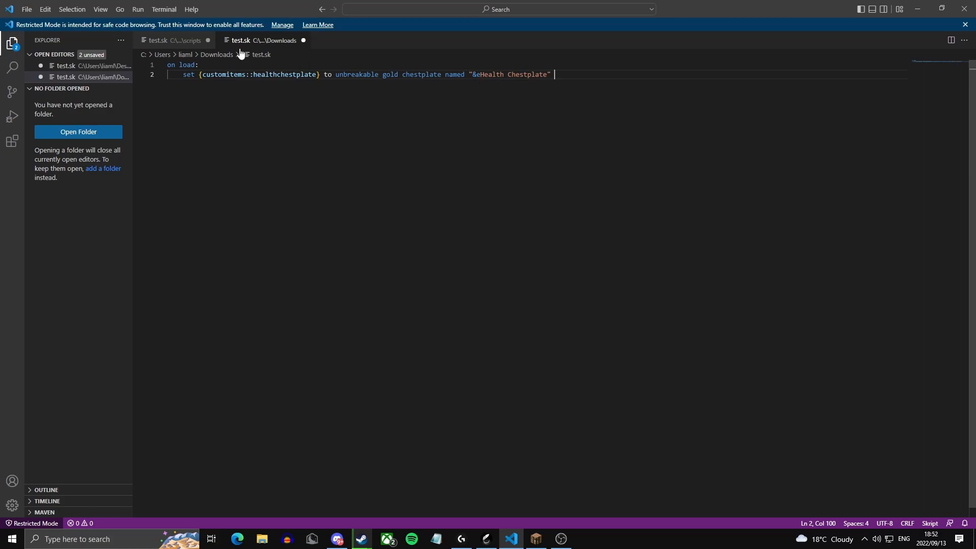
text(with lore "&c+5")
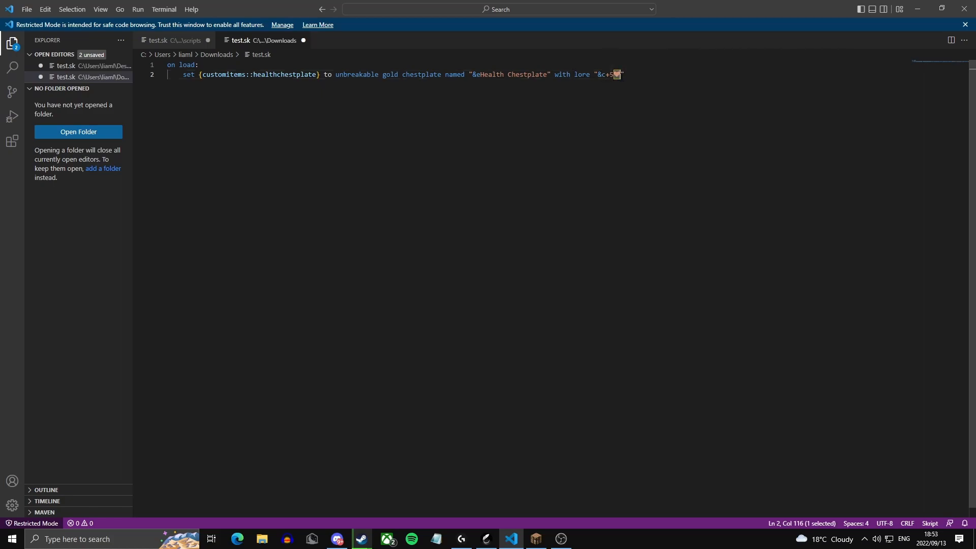
key(shift+right)
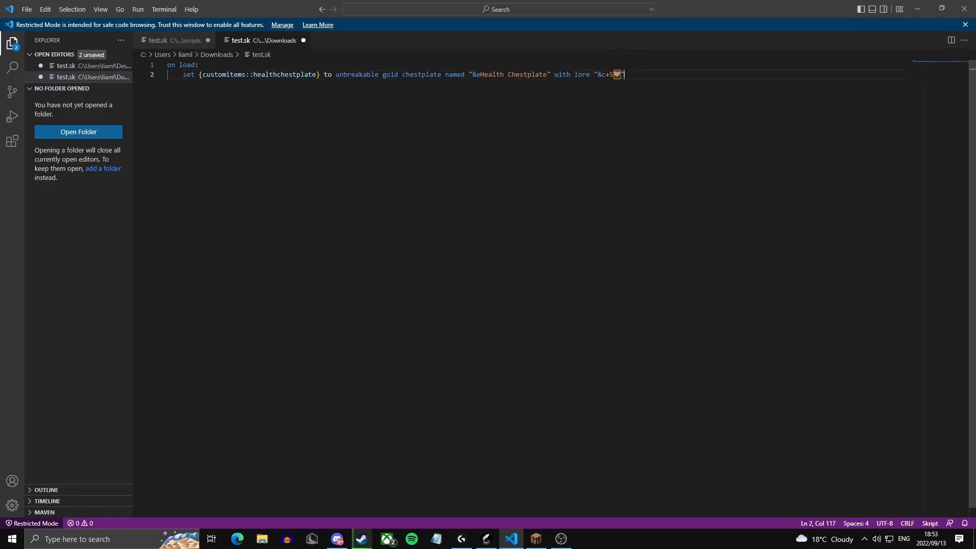
text(with nbt "{HideFlags:63}")
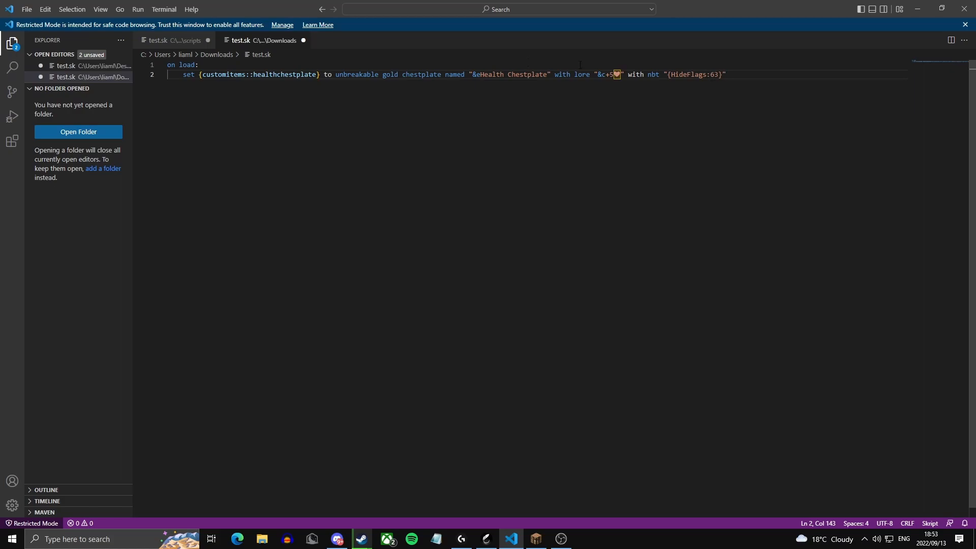
Add the line setting {customitems::damagesword} to an unbreakable wooden sword named '&aDamage Sword'.
double_click(357, 74)
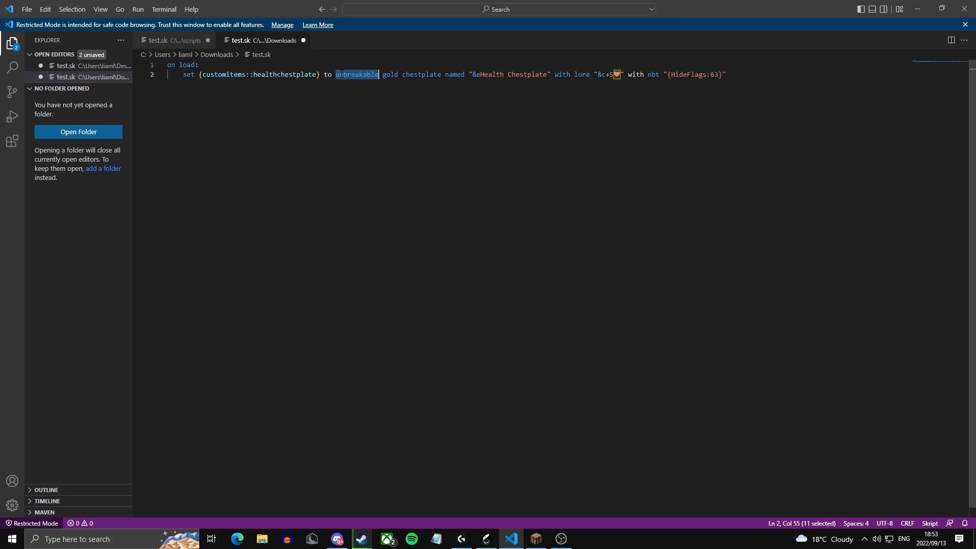
click(187, 64)
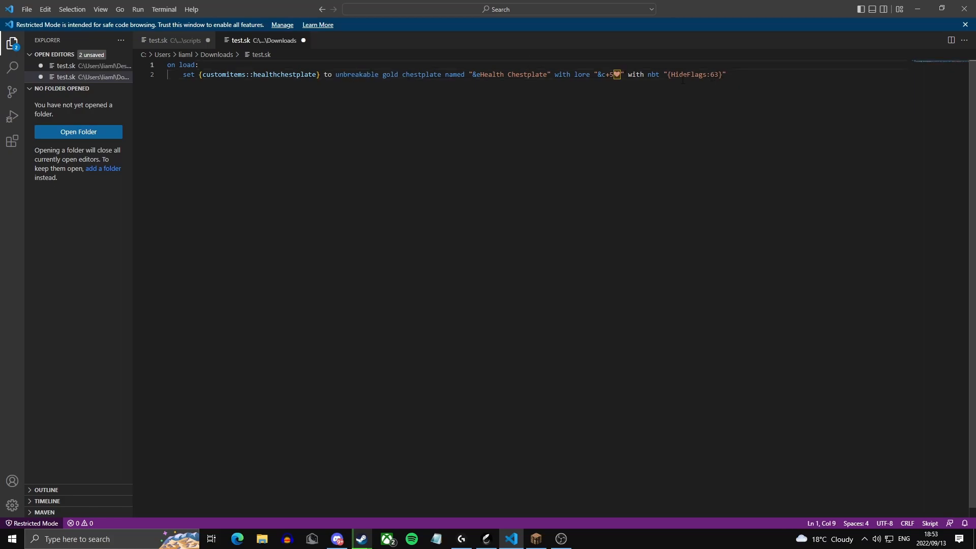
text(set {customitems::damagesword} to unbreakable wooden sword named "&aDamage Sword" with lore "&c+10%" with nbt "{HideFlags:63}")
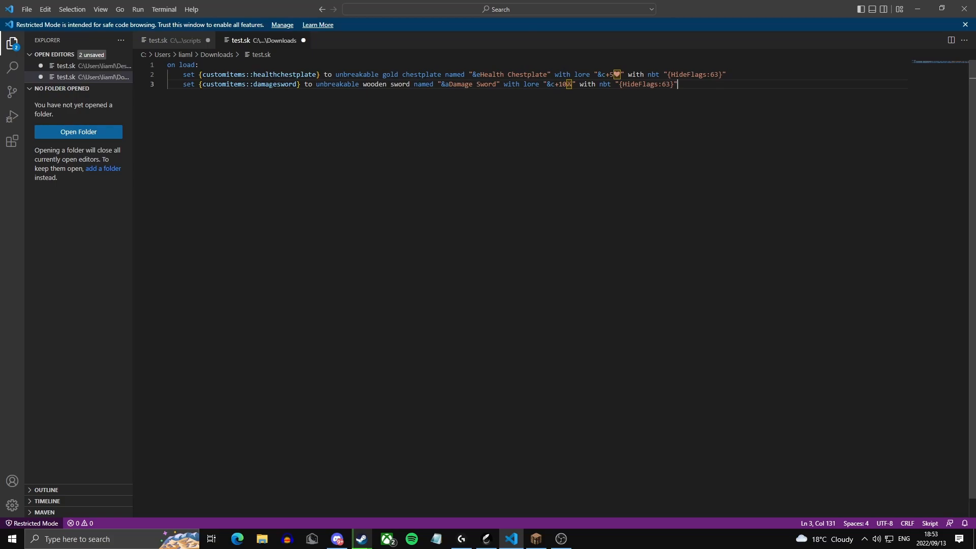
Highlight the healthchestplate variable, 'wooden' and the 'Damage Sword' name to explain the lines.
double_click(283, 74)
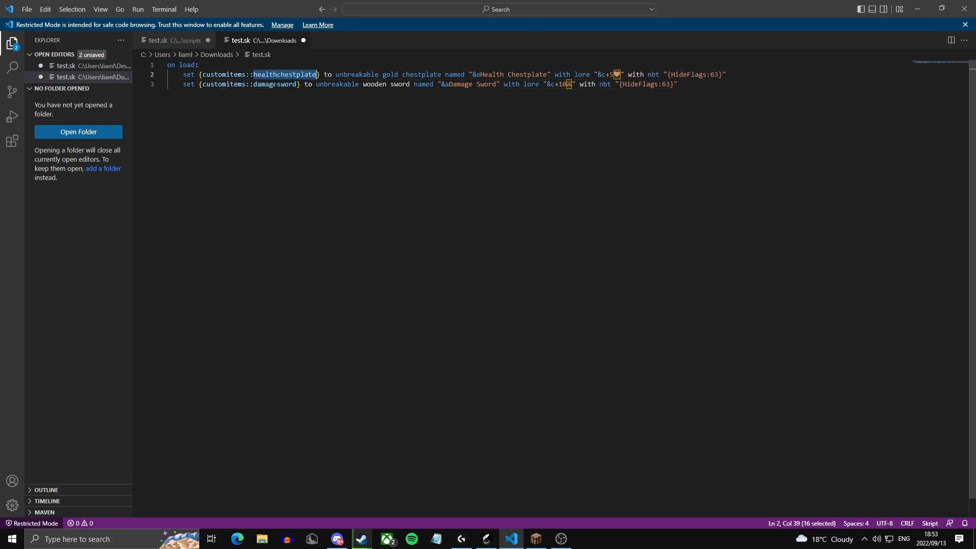
click(385, 75)
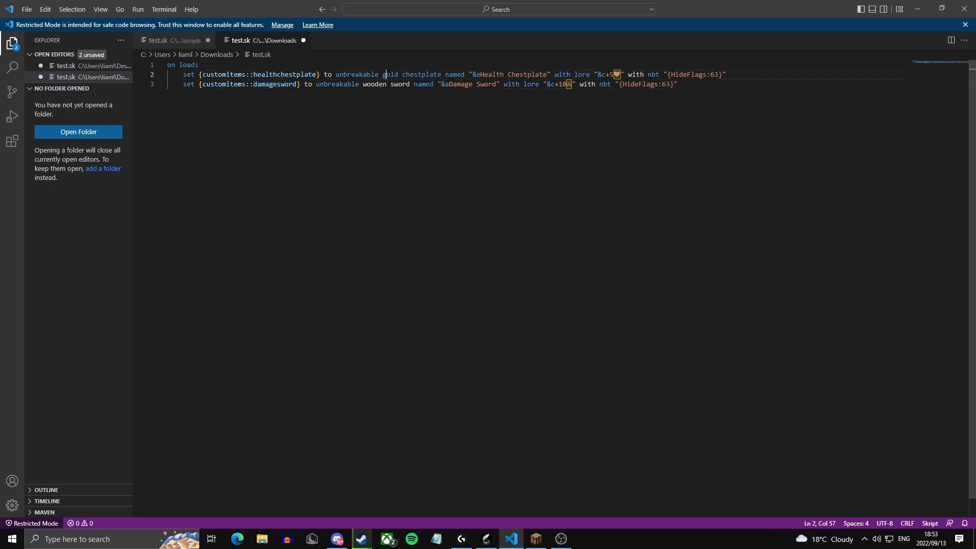
double_click(374, 84)
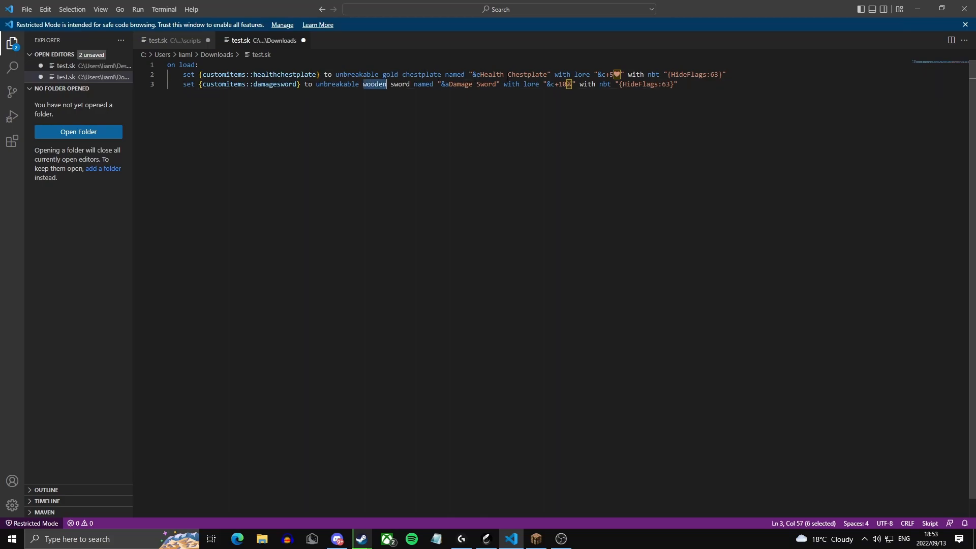
click(455, 84)
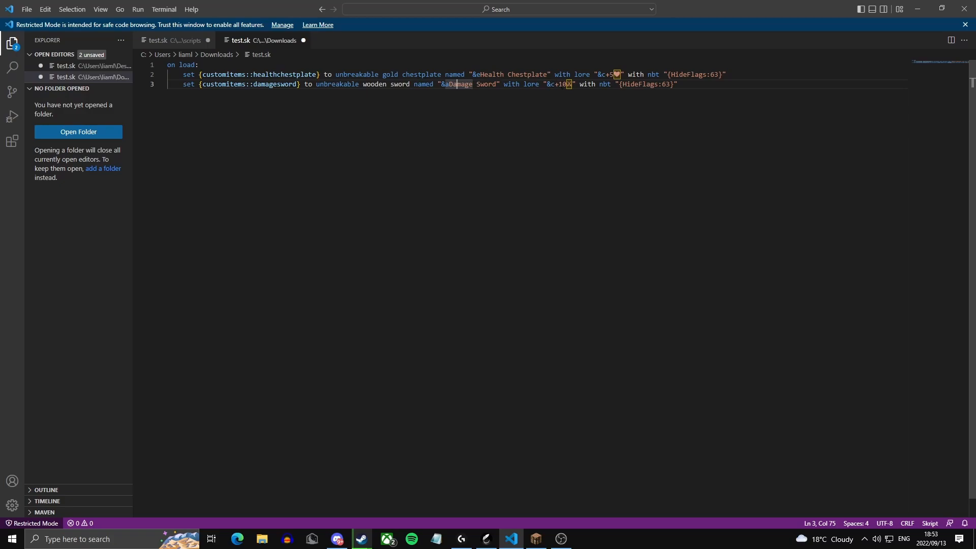
double_click(561, 84)
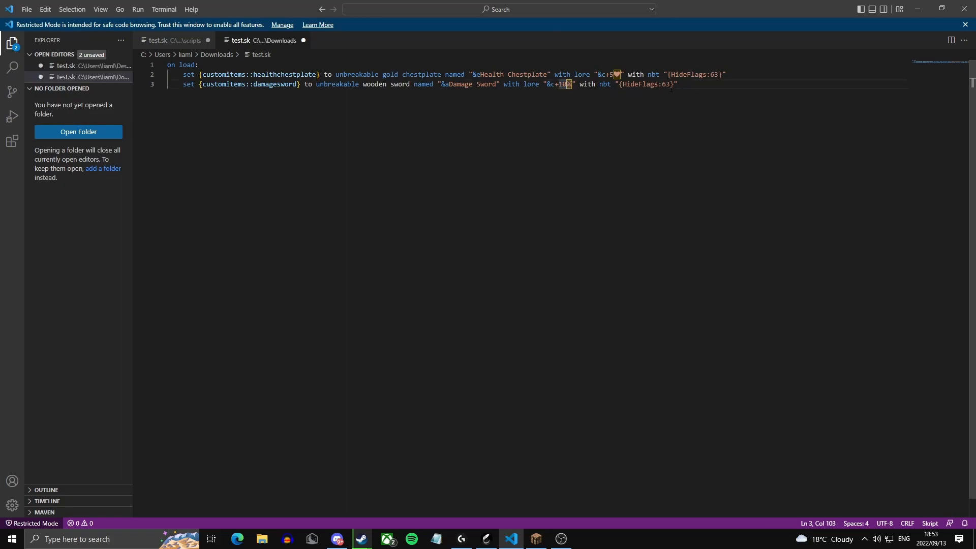
click(677, 84)
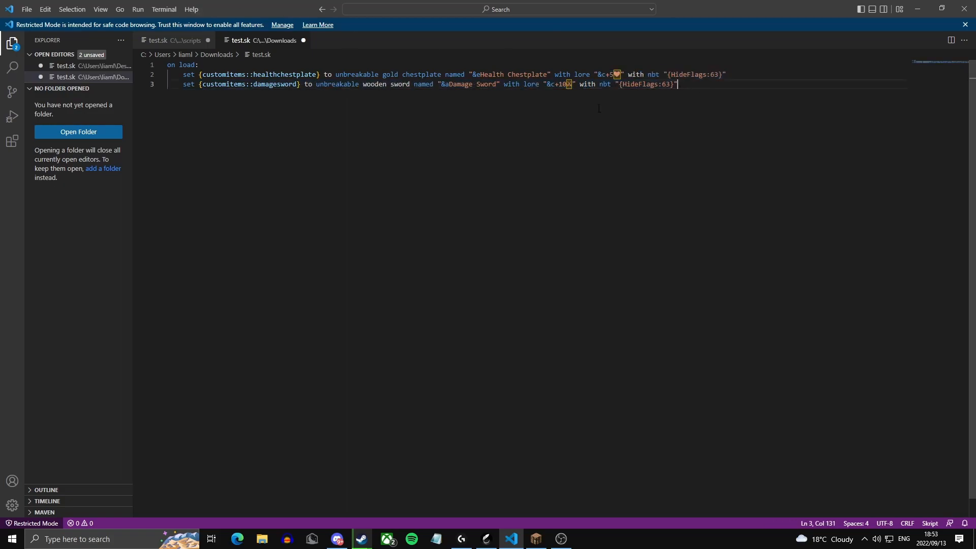
Write 'command items:' with permission op, looping {customitems::*} to give the player each loop-value.
key(enter)
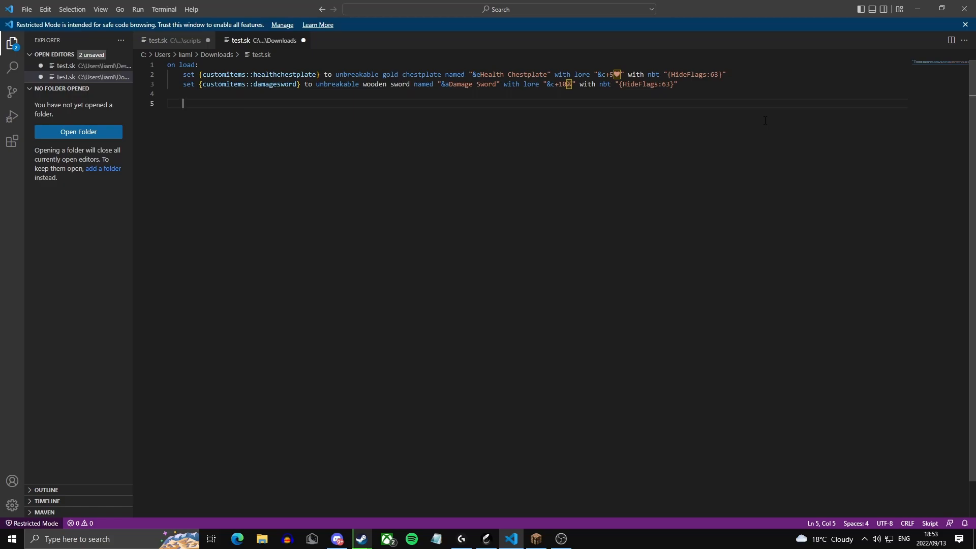
text(c)
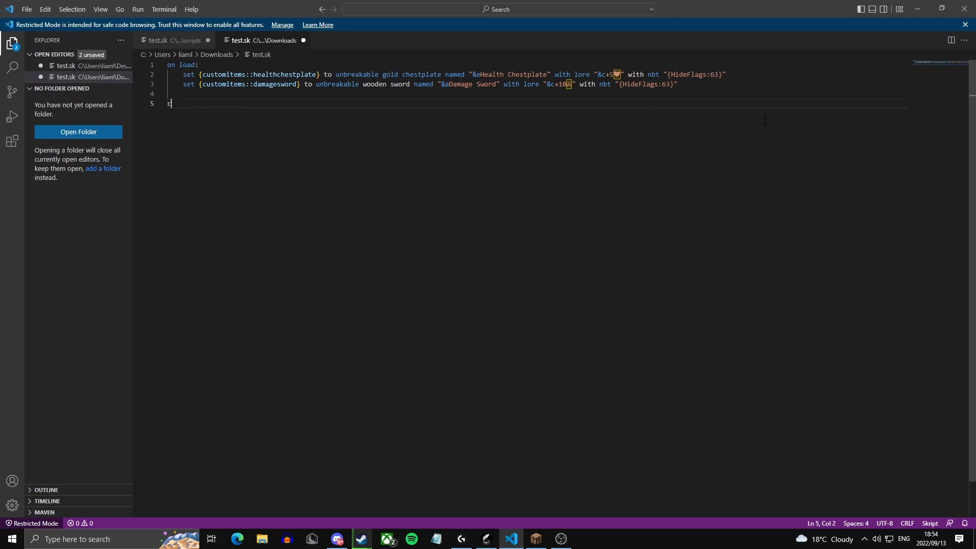
text(ommand items)
text(permission)
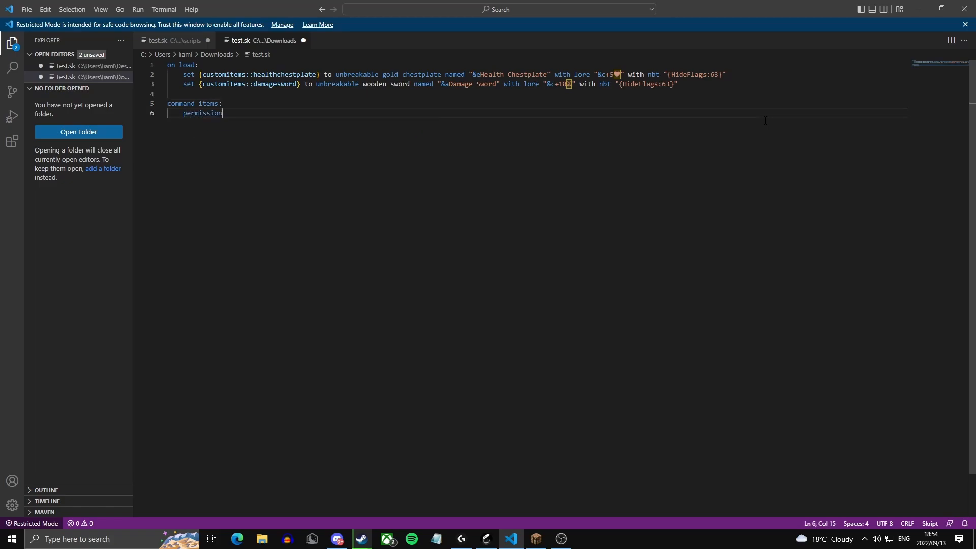
text(: op)
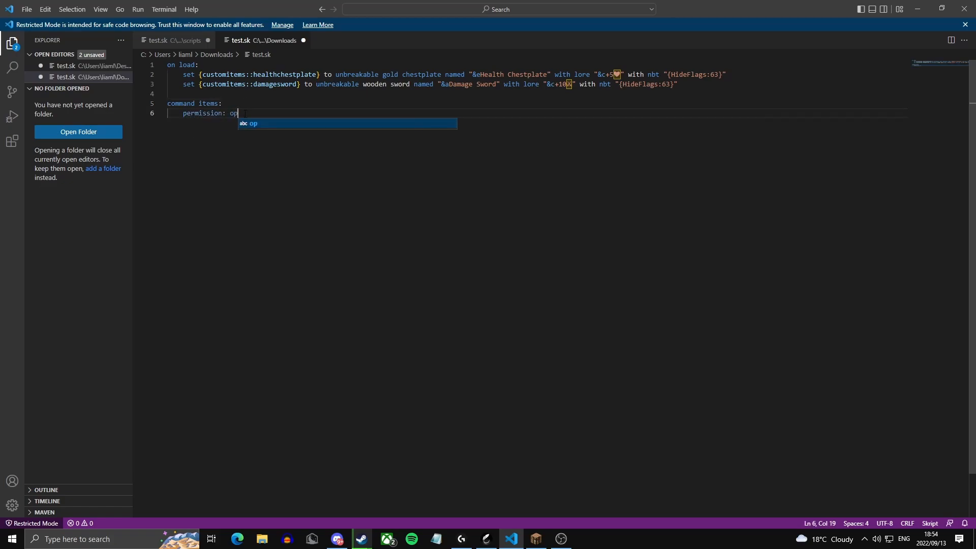
key(Escape)
text(trigger:)
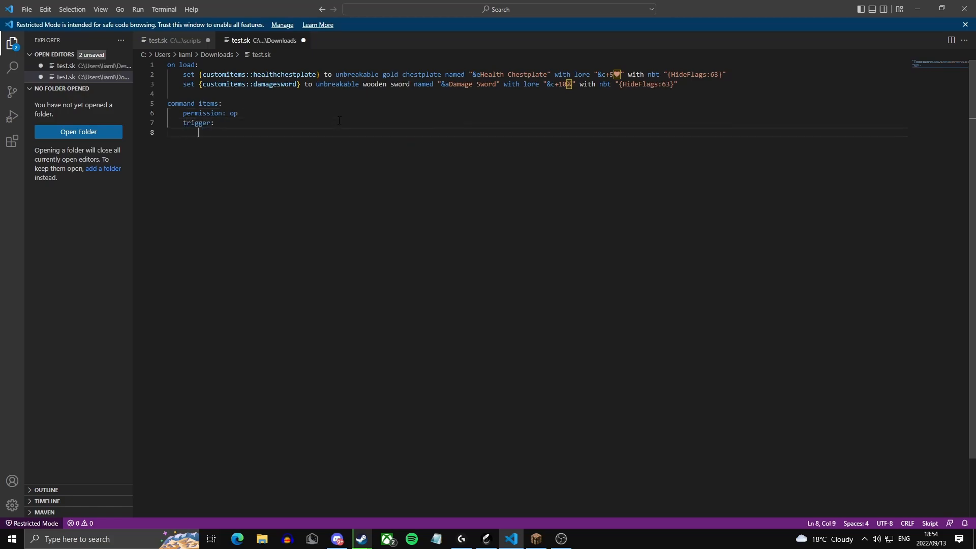
text(loop)
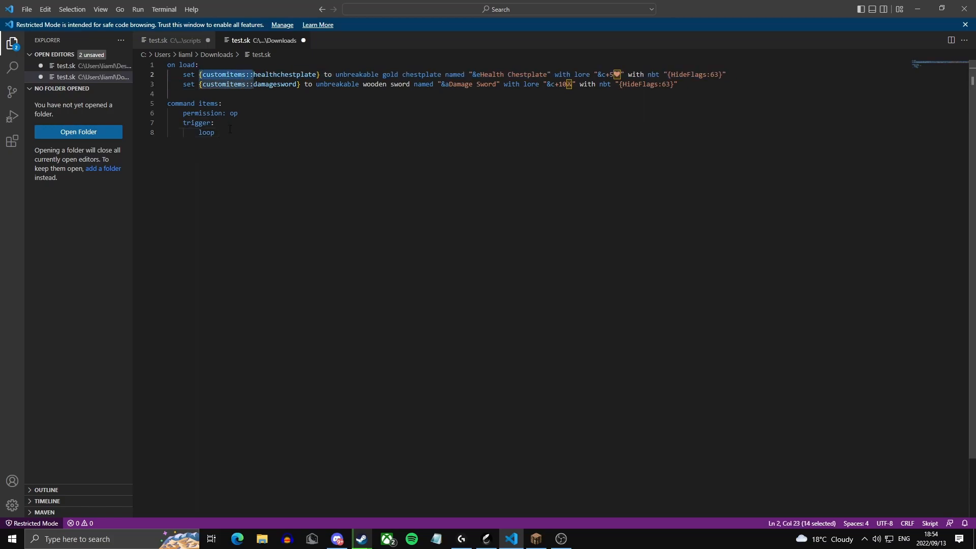
text({customitems::*})
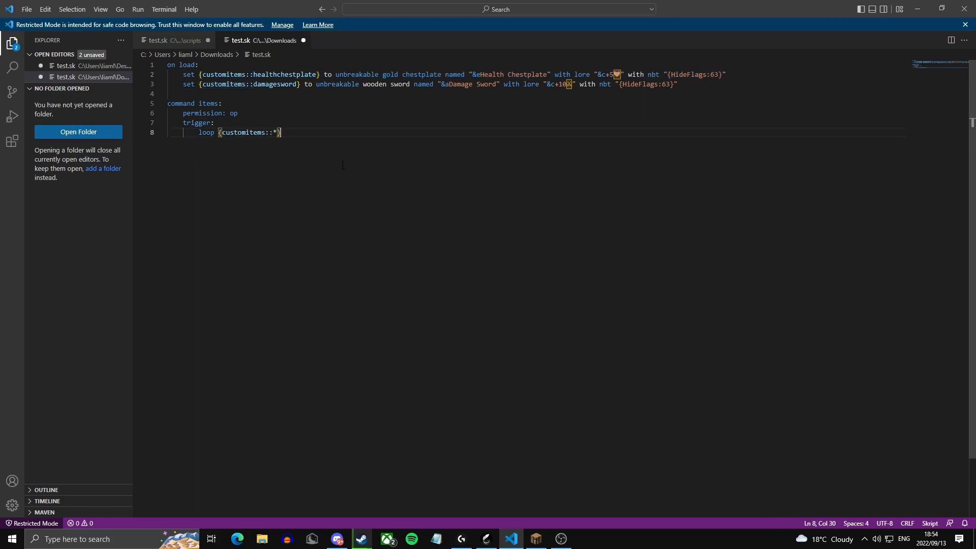
text(:)
text(give player loov-)
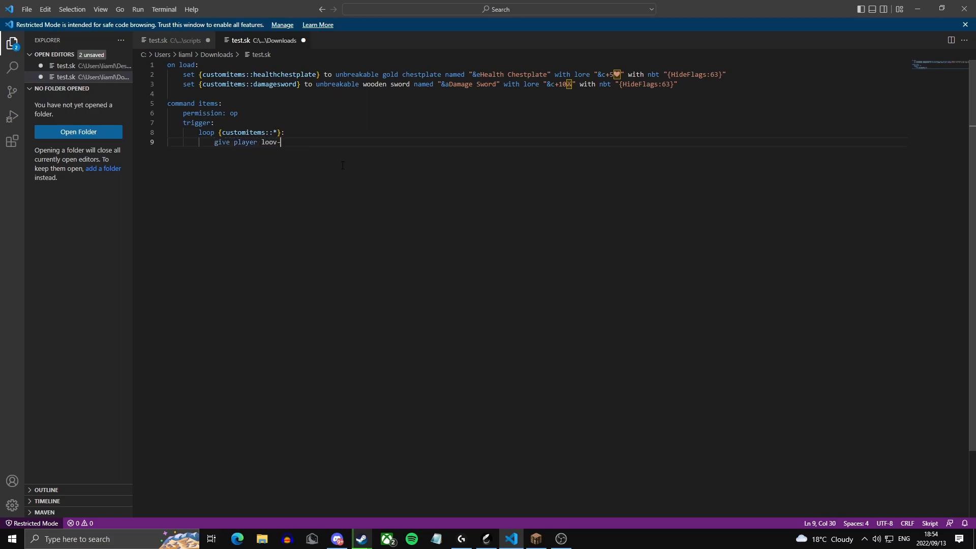
text(value)
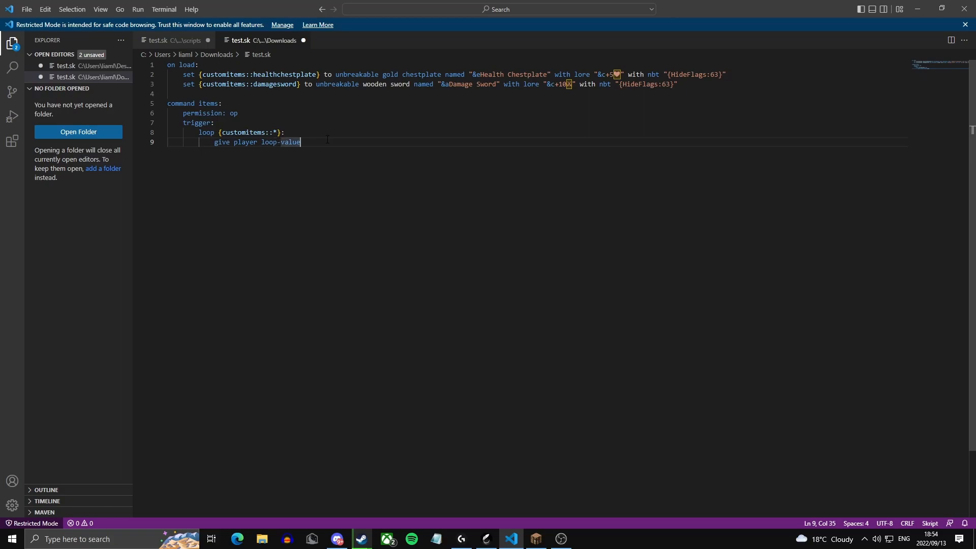
key(Enter)
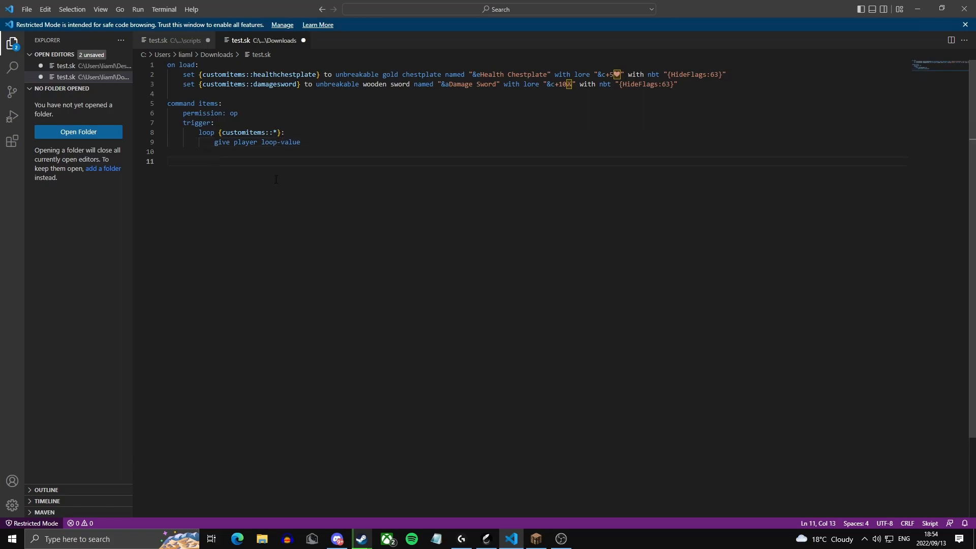
Add an 'on player armor change' block checking for {customitems::healthchestplate} to adjust max health.
text(on)
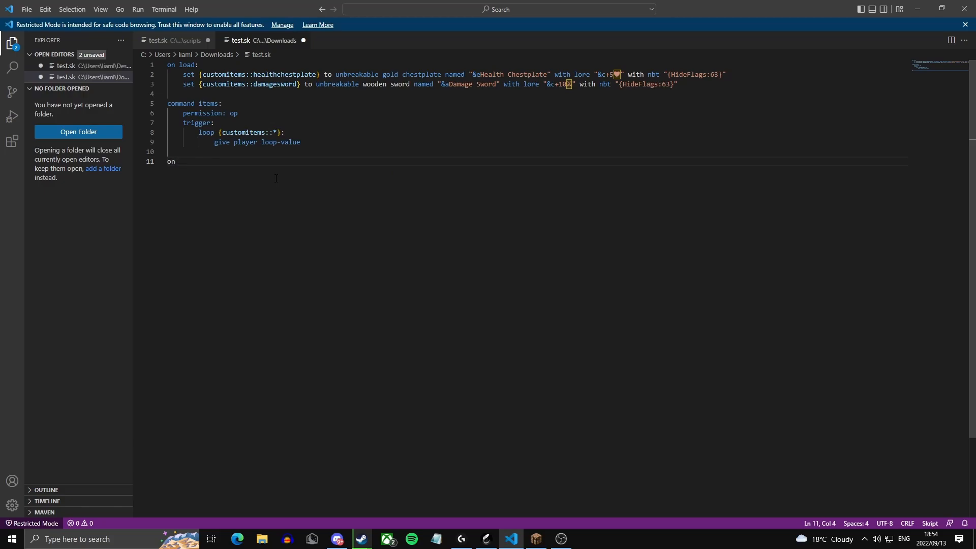
text(player a)
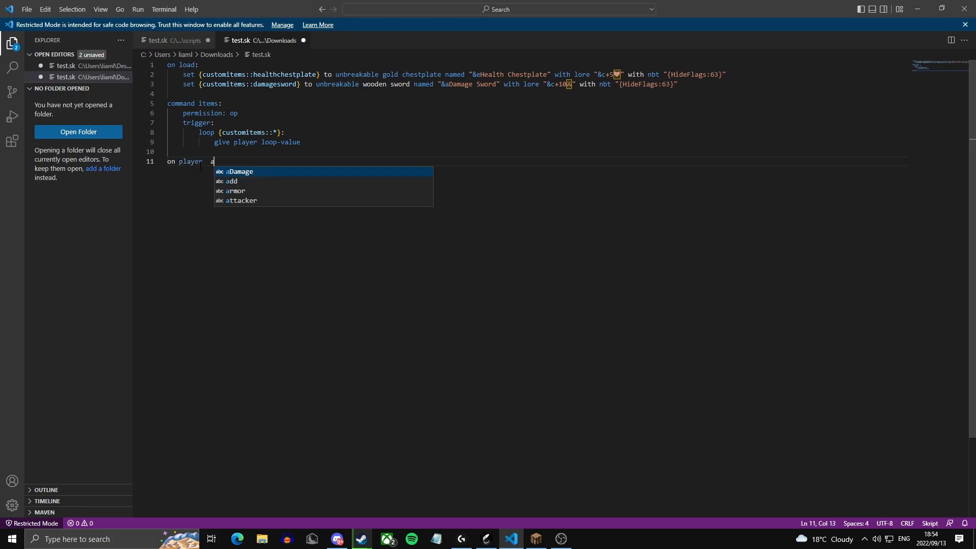
text(rmor change:)
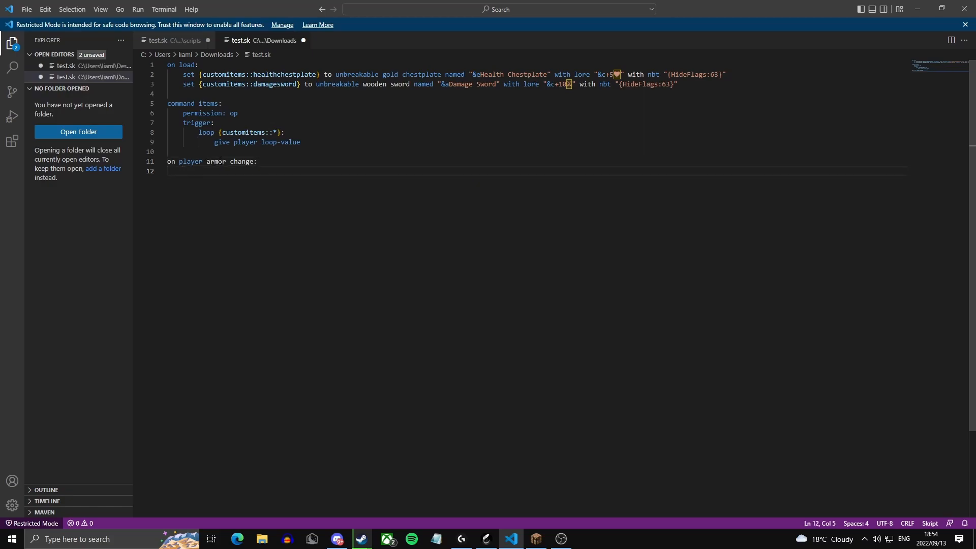
text(if new armor item is {customitems::healthchestplate}:)
text(remove 10 from the player's max health)
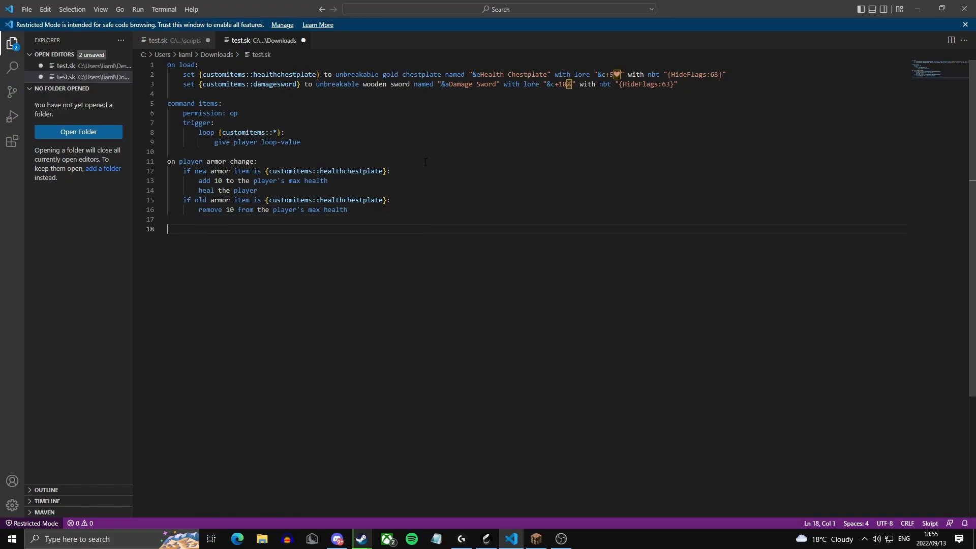
Add an 'on damage' block adding 10 damage when the attacker's tool is {customitems::damagesword}.
text(on damage:)
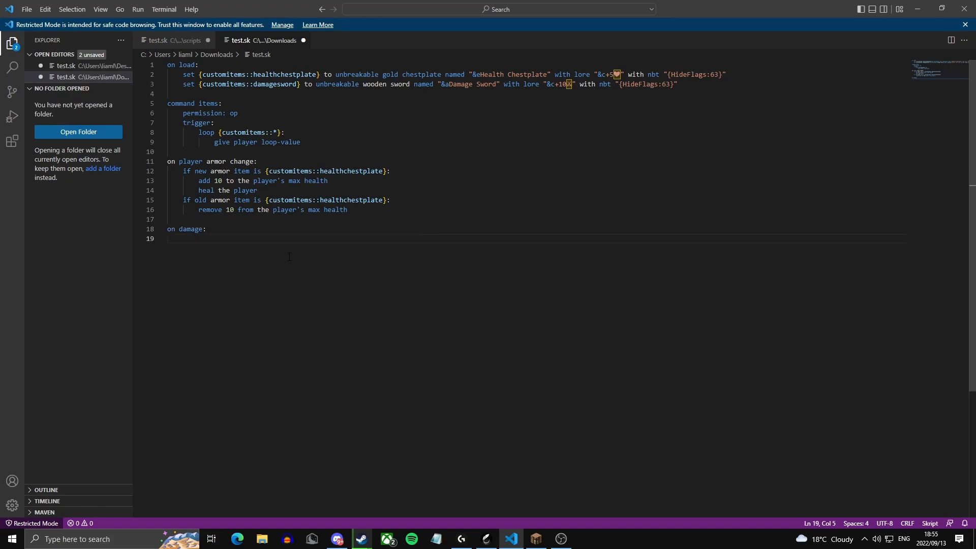
click(168, 238)
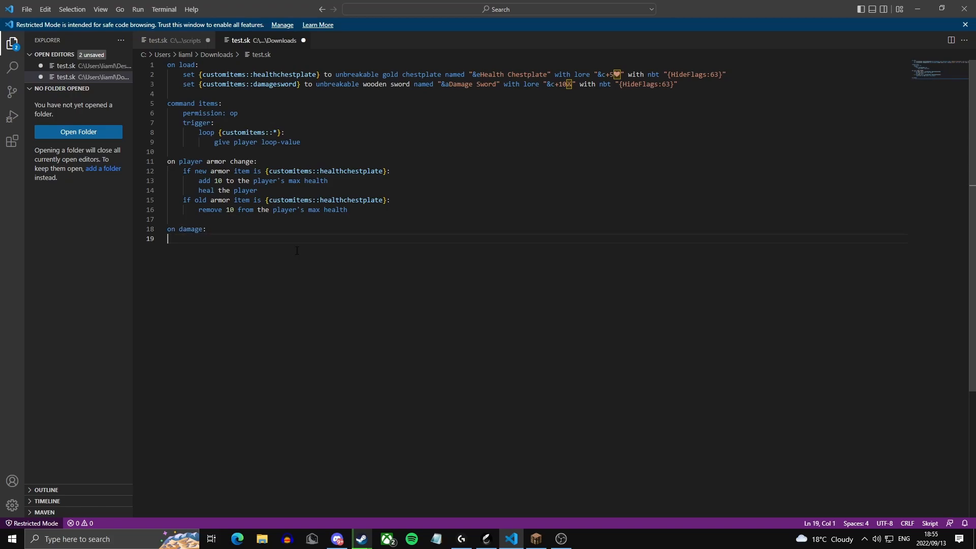
text(attacker's tool is {customitems::damagesword}:)
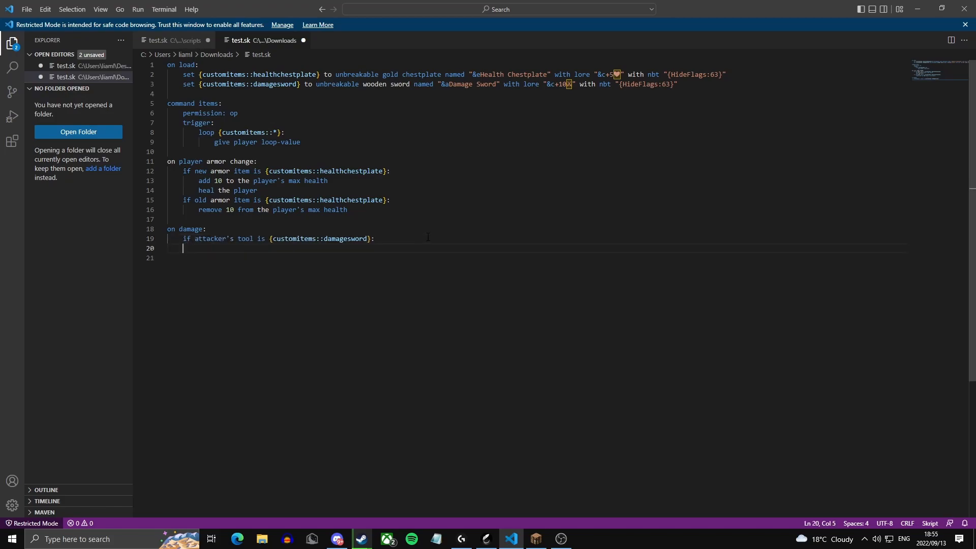
text(add 10 to the damage)
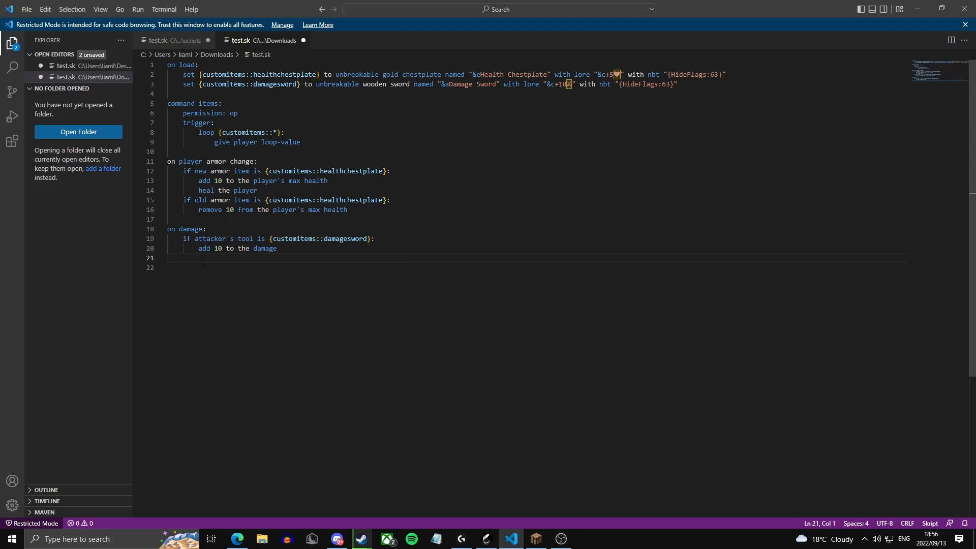
Select the whole script and create a new items file in Minehut's plugins/Skript/scripts folder.
key(ctrl+a)
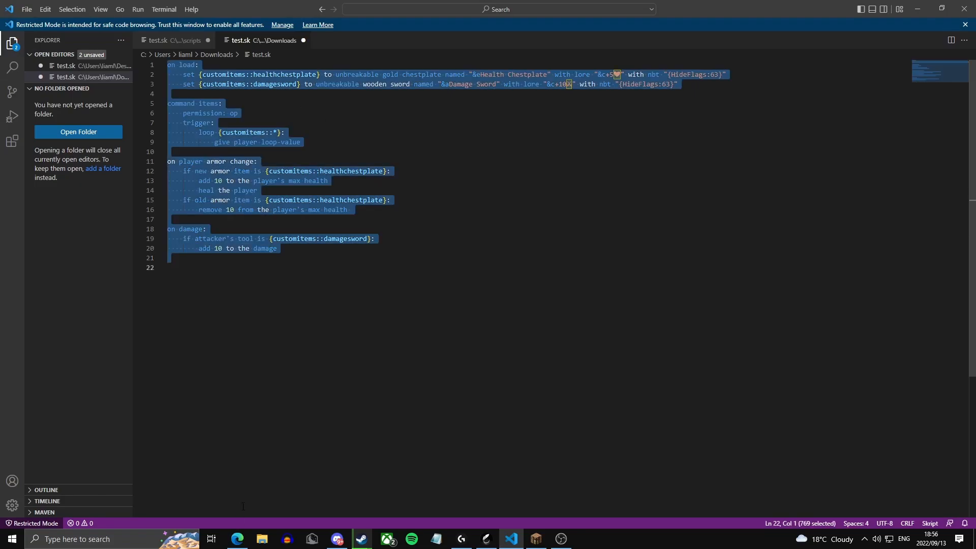
click(236, 538)
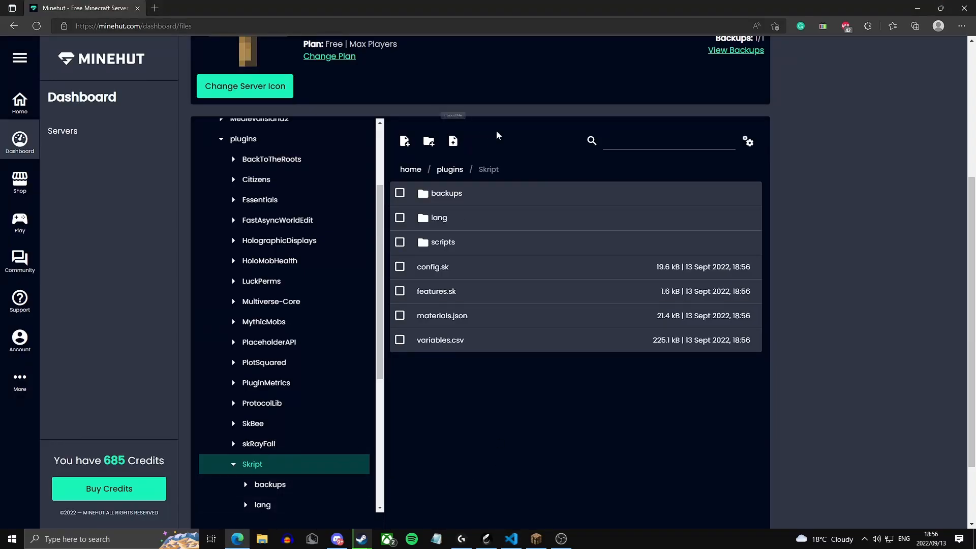
mouse_move(260, 462)
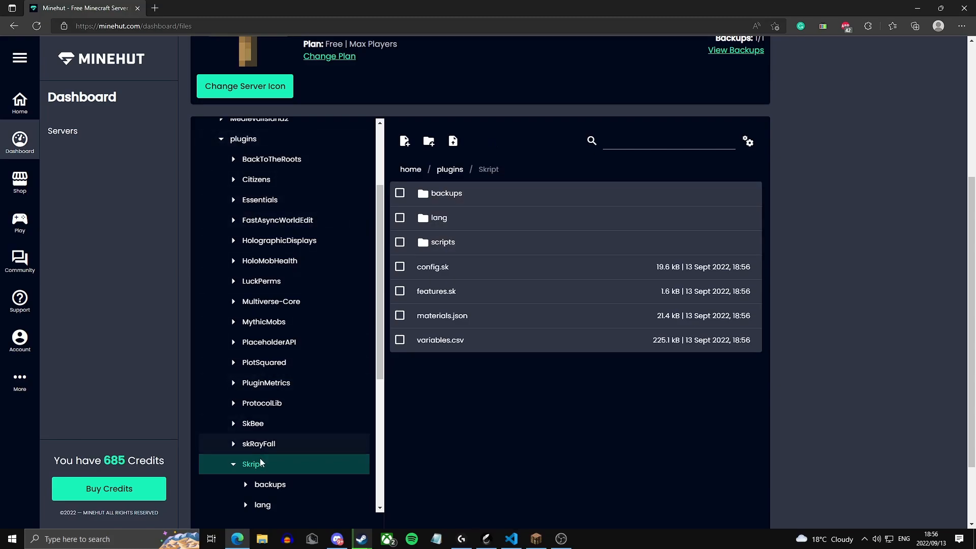
click(442, 242)
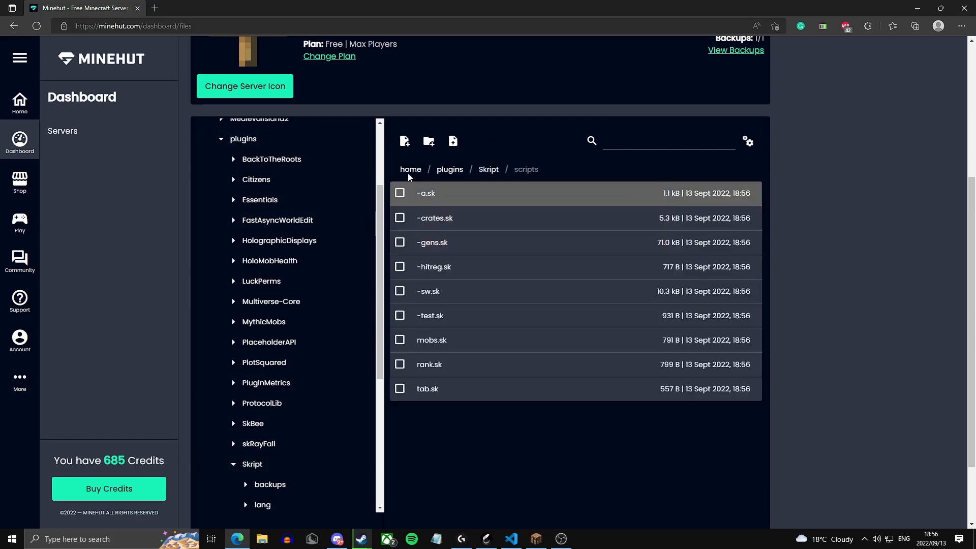
click(404, 141)
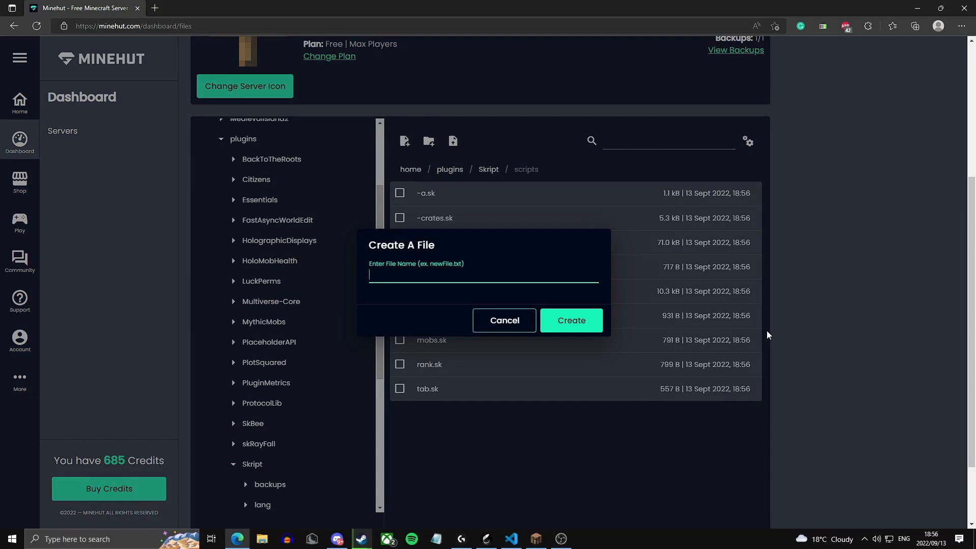
text(items.)
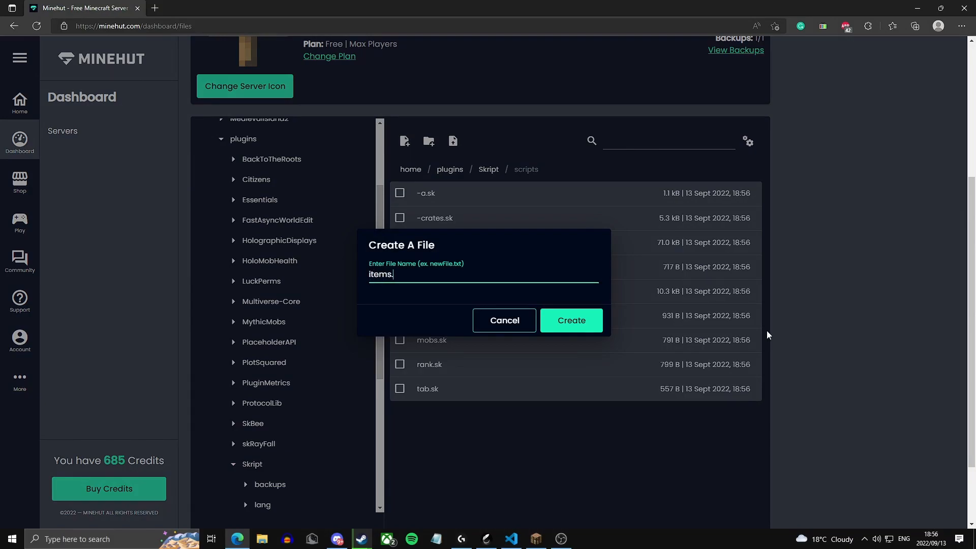
click(569, 319)
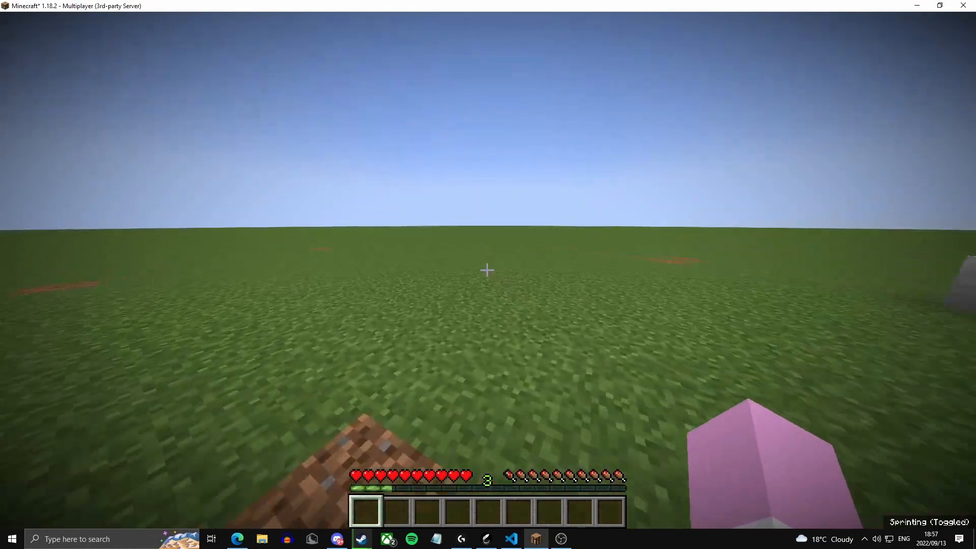
Run /sk reload in Minecraft chat to check the script for errors.
text(/sk reload)
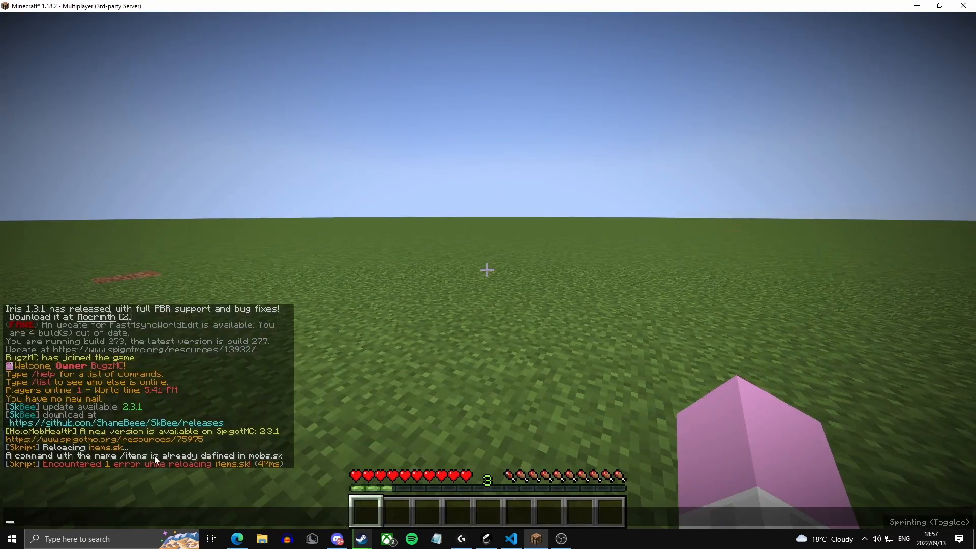
mouse_move(271, 473)
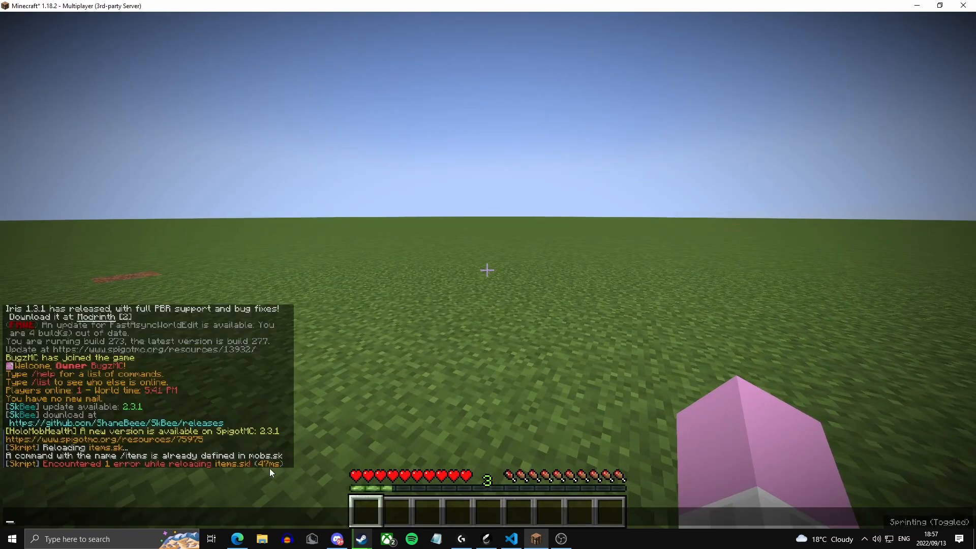
Return to VS Code and change 'command items:' to 'command customitems:'.
click(510, 538)
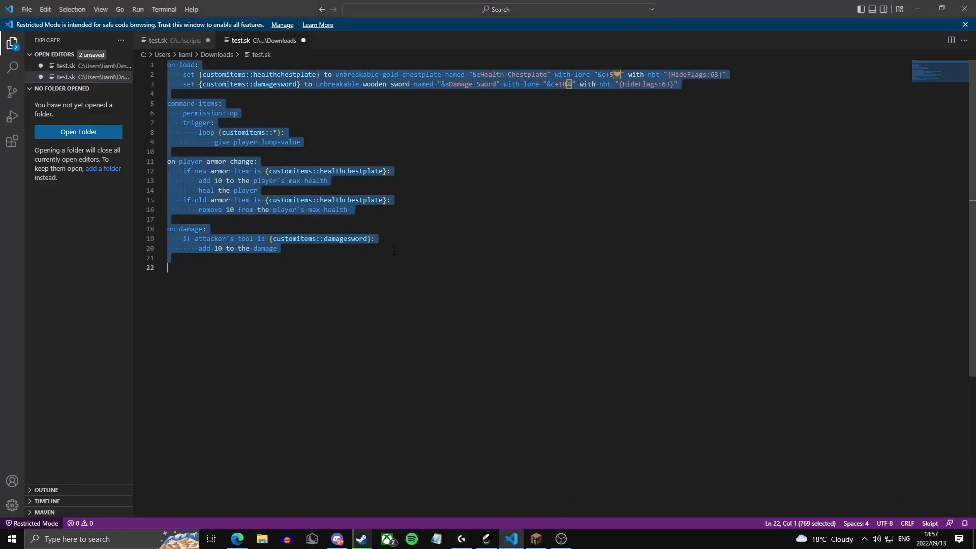
click(209, 104)
text(custom)
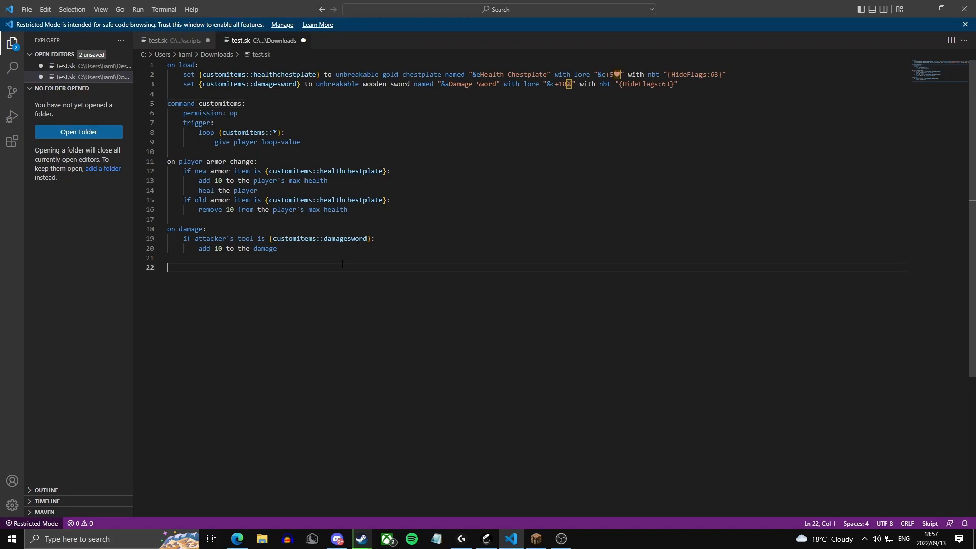
Save the updated items.sk script in the Minehut file editor.
click(237, 538)
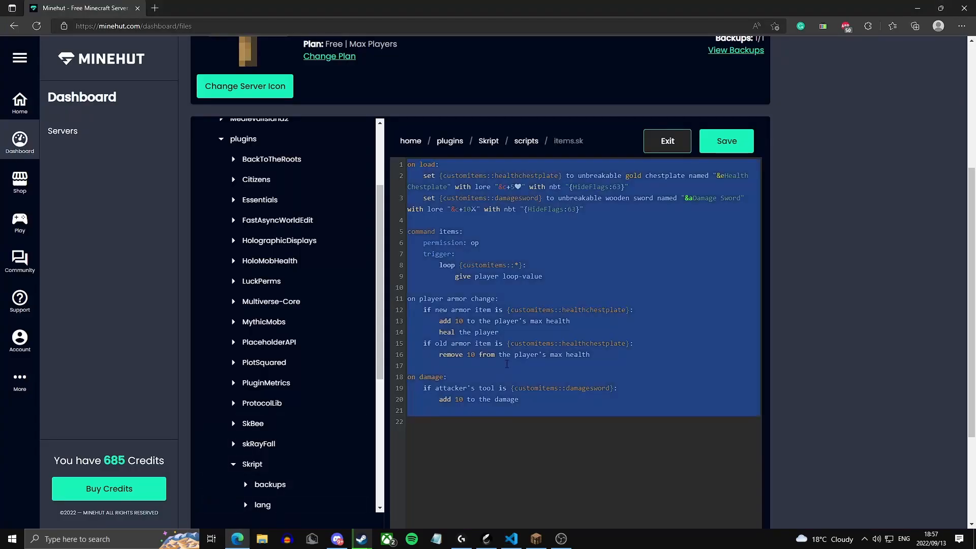
click(726, 141)
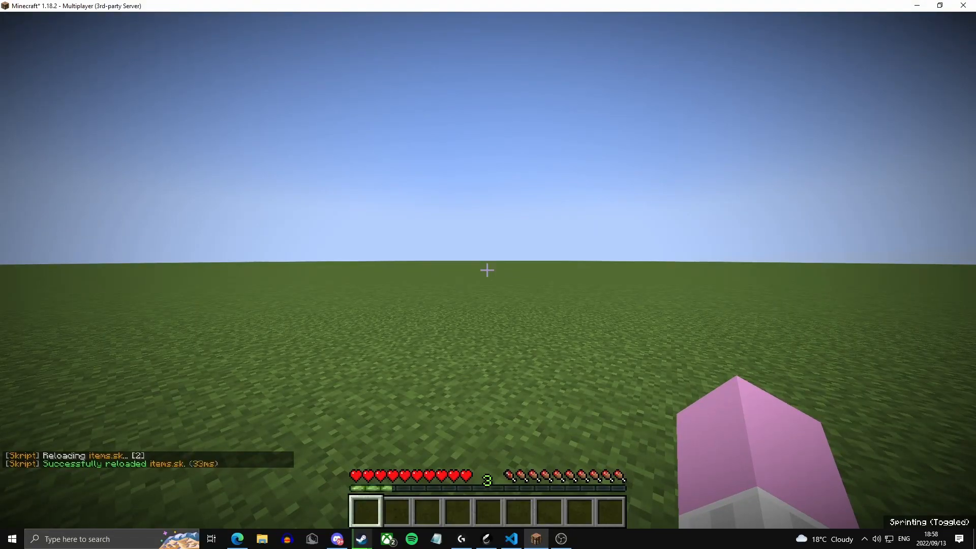
Run /customitems and equip the Health Chestplate in the chest armour slot.
text(/customitems)
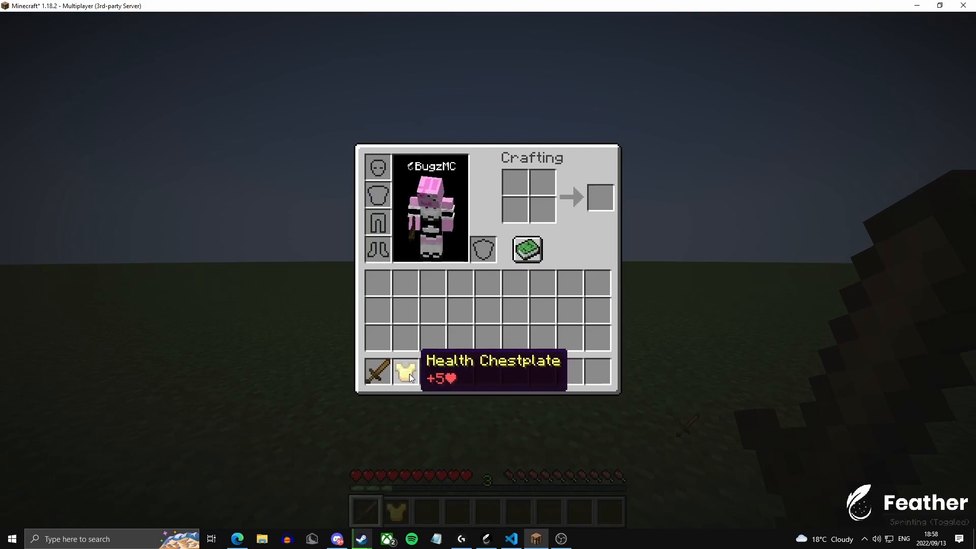
click(396, 371)
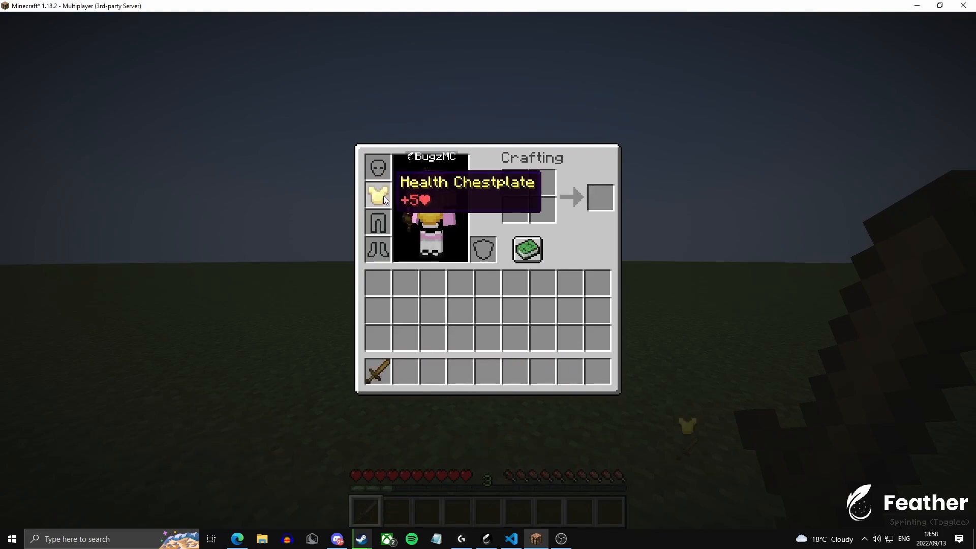
click(377, 195)
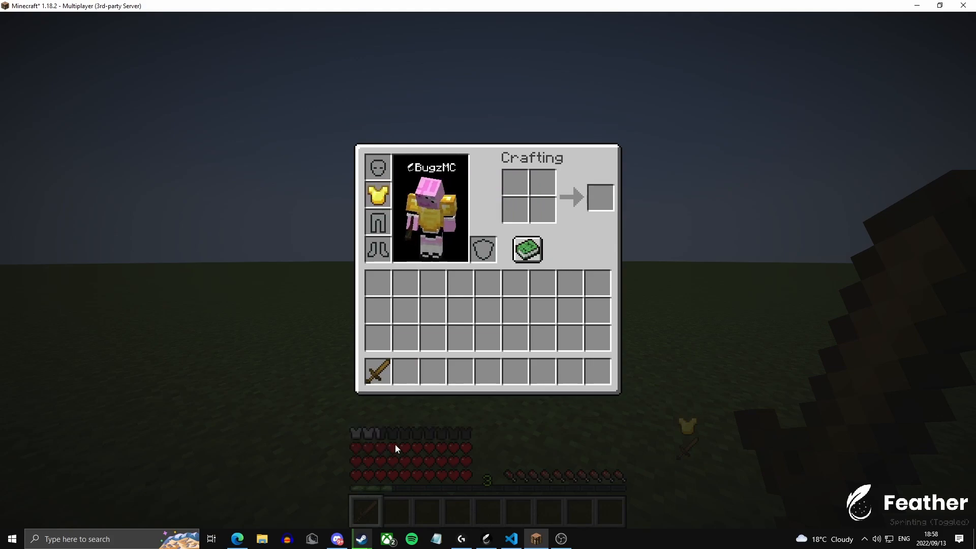
mouse_move(377, 195)
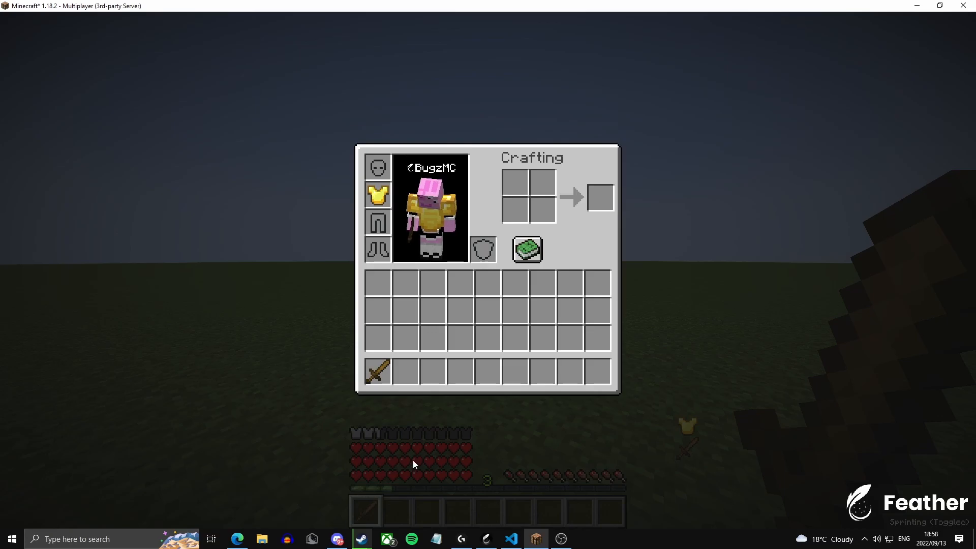
click(510, 538)
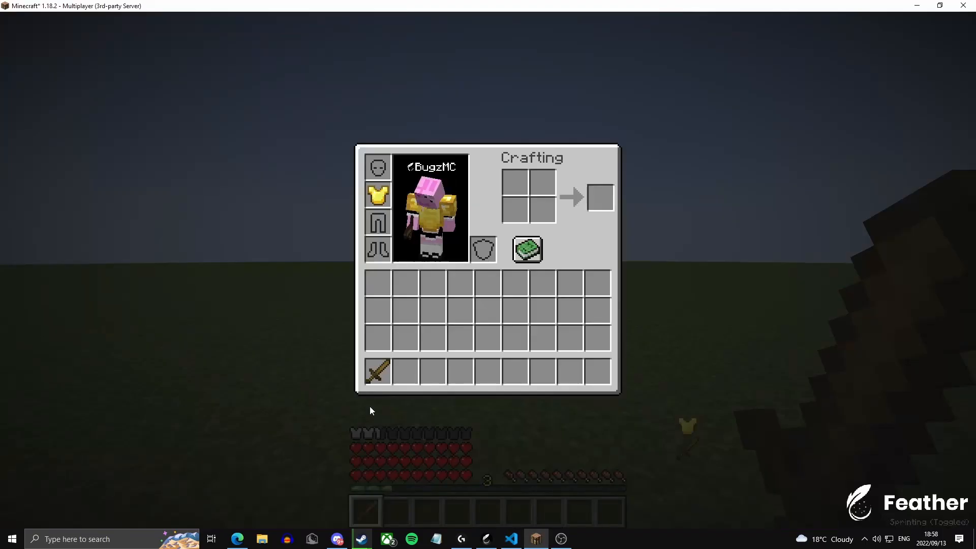
Change the chestplate's max-health values in VS Code to add 5 and remove 2.5, then select all.
click(510, 538)
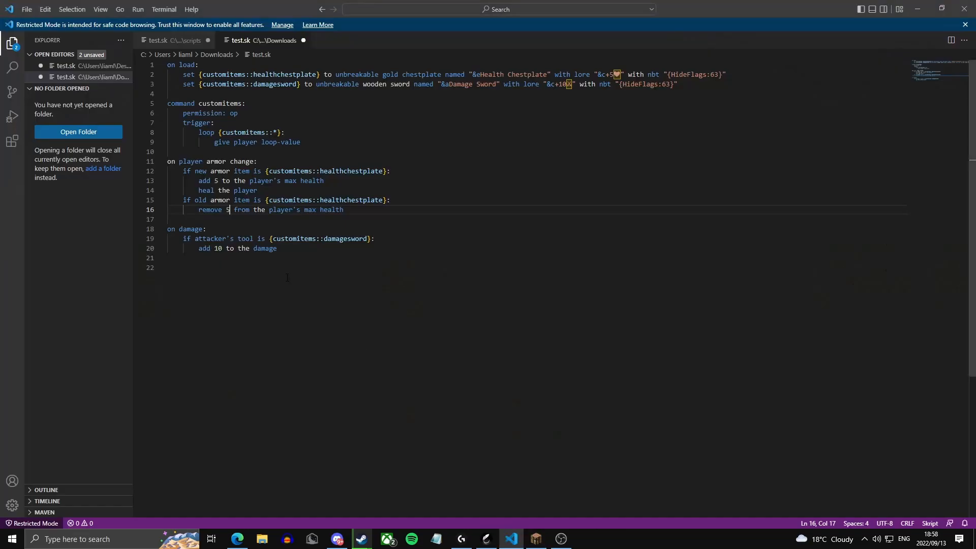
text(.5)
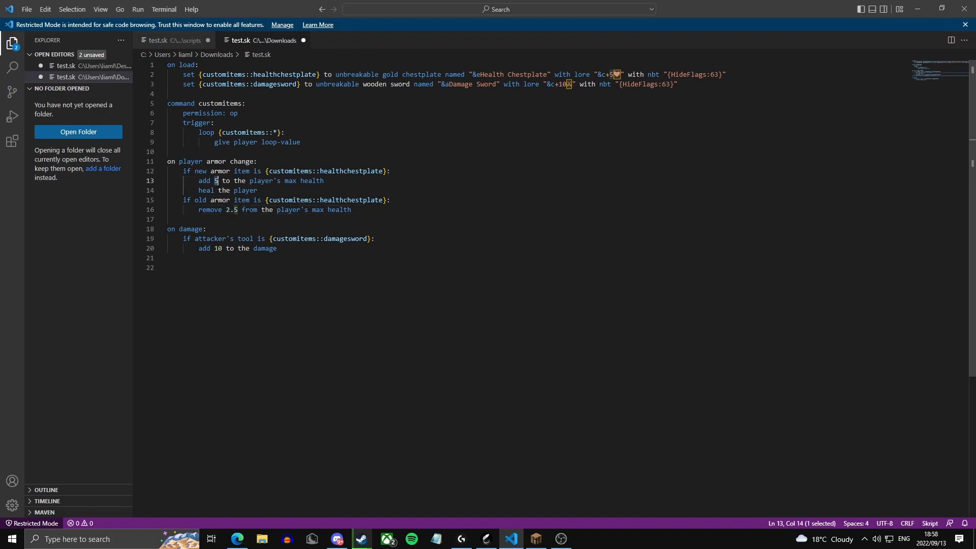
key(ctrl+a)
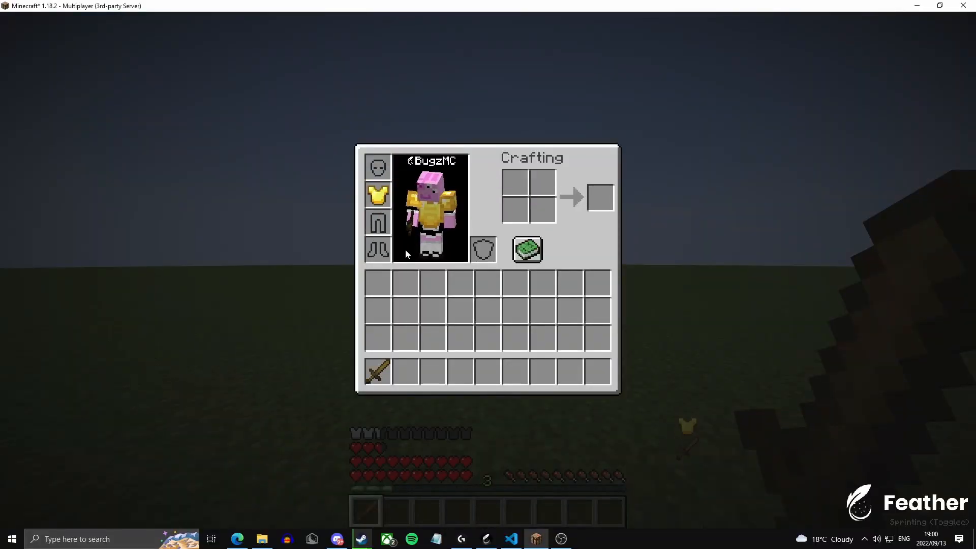
mouse_move(377, 194)
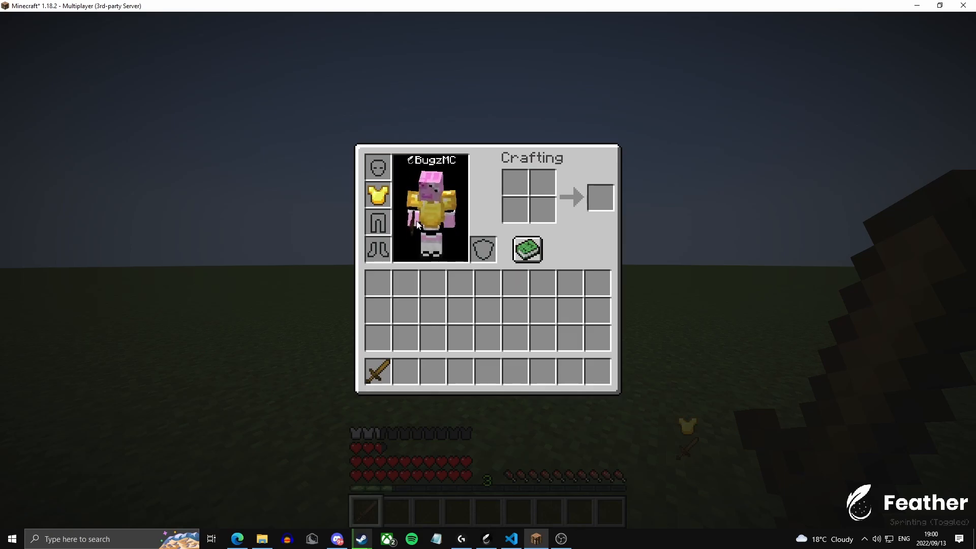
mouse_move(377, 197)
text(/summon)
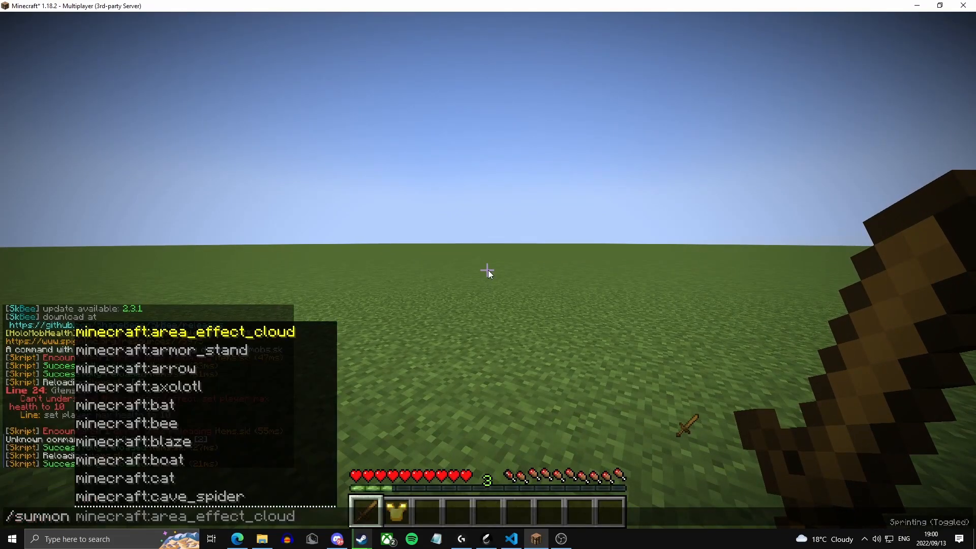
Summon a cow with /summon cow and strike it with the Damage Sword.
key(e)
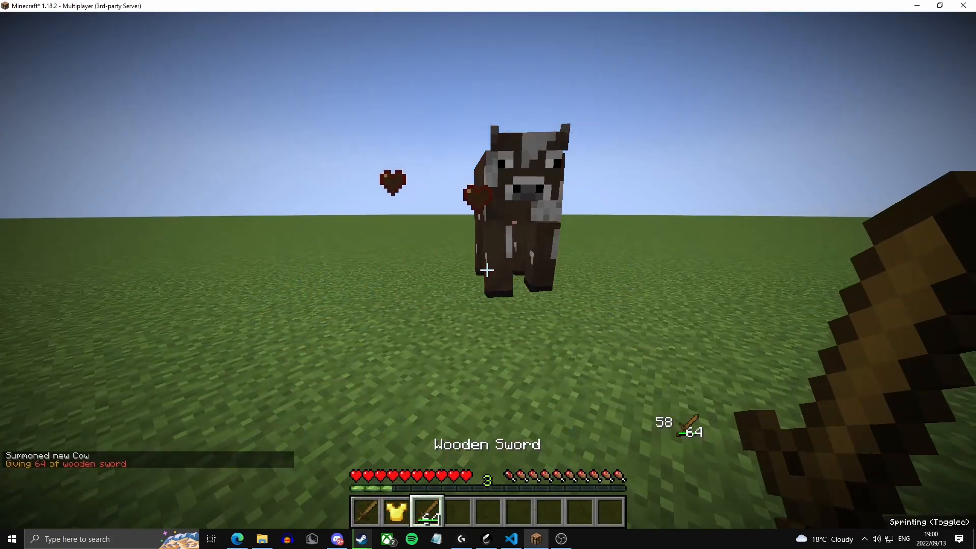
key(t)
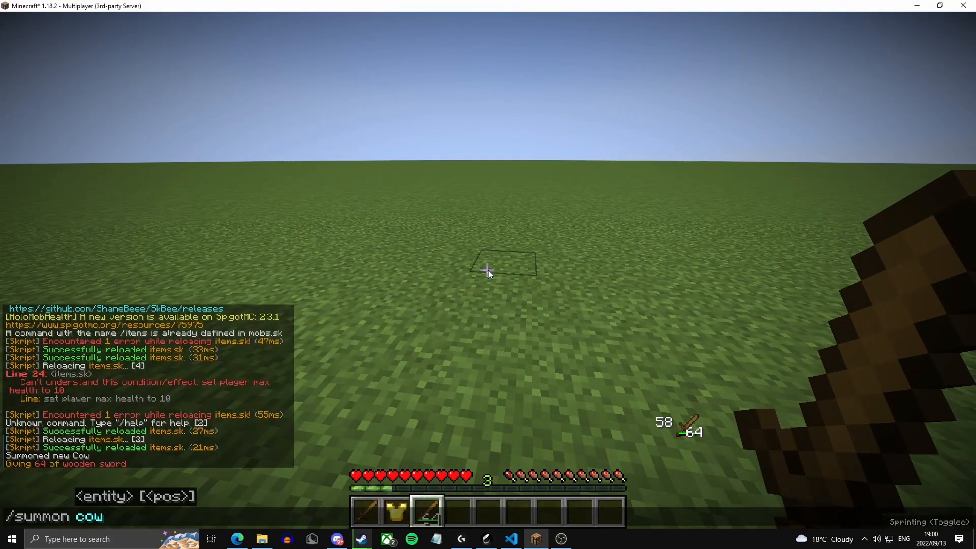
click(487, 269)
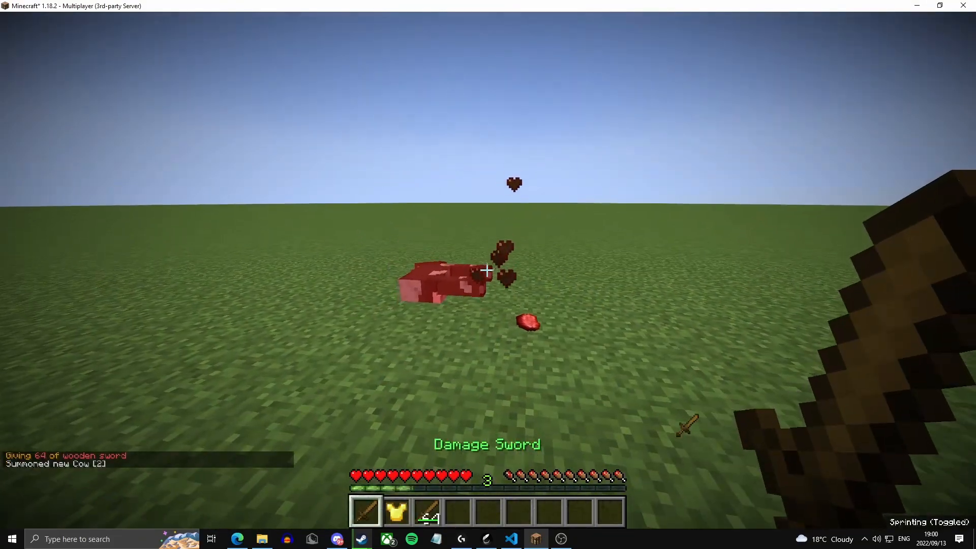